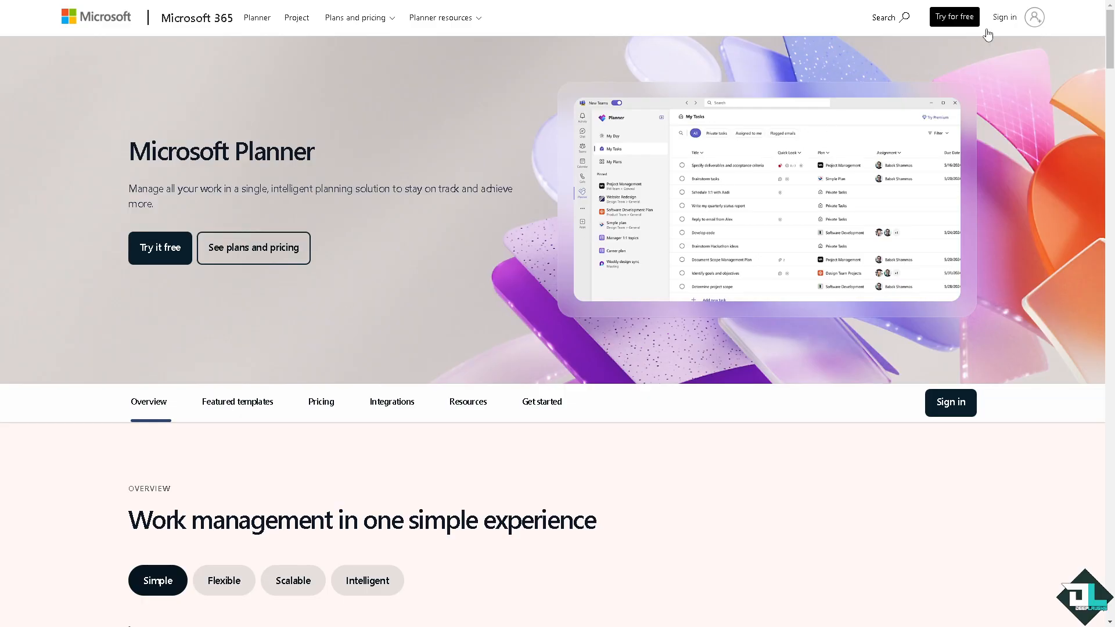
pyautogui.moveTo(1004, 17)
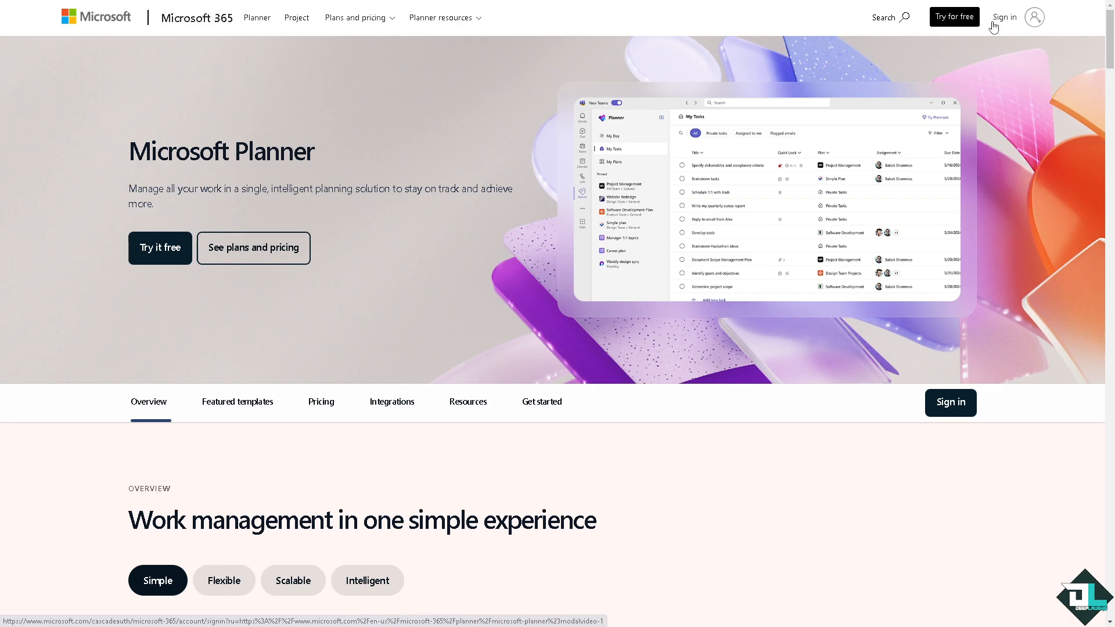
# Sign in to Microsoft Planner and reach the empty My Day page
pyautogui.click(159, 248)
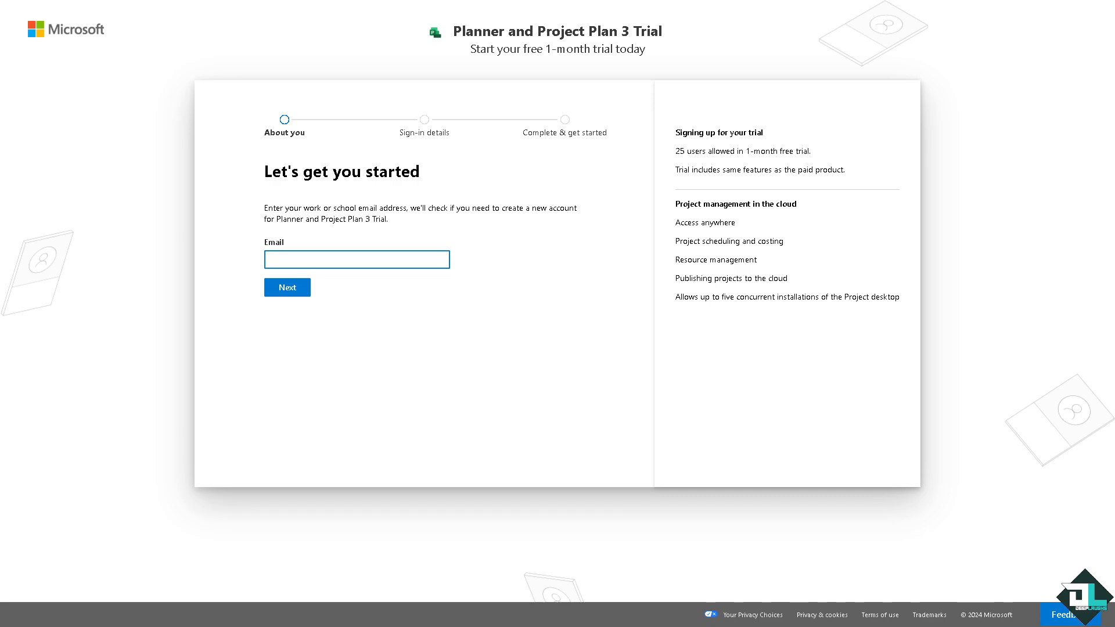
pyautogui.click(286, 287)
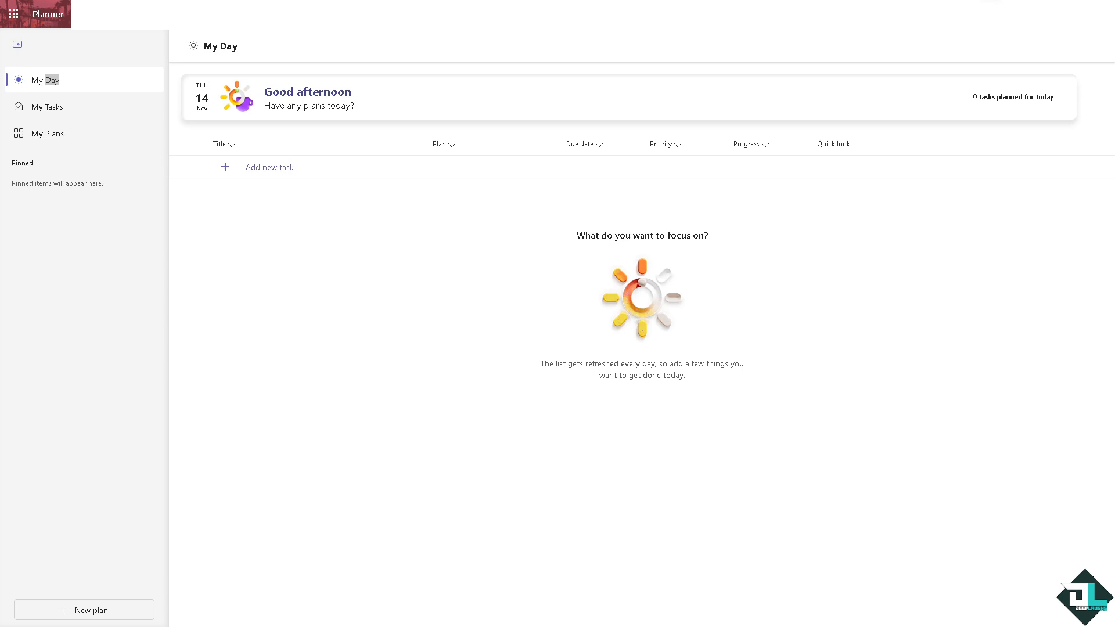
pyautogui.moveTo(62, 165)
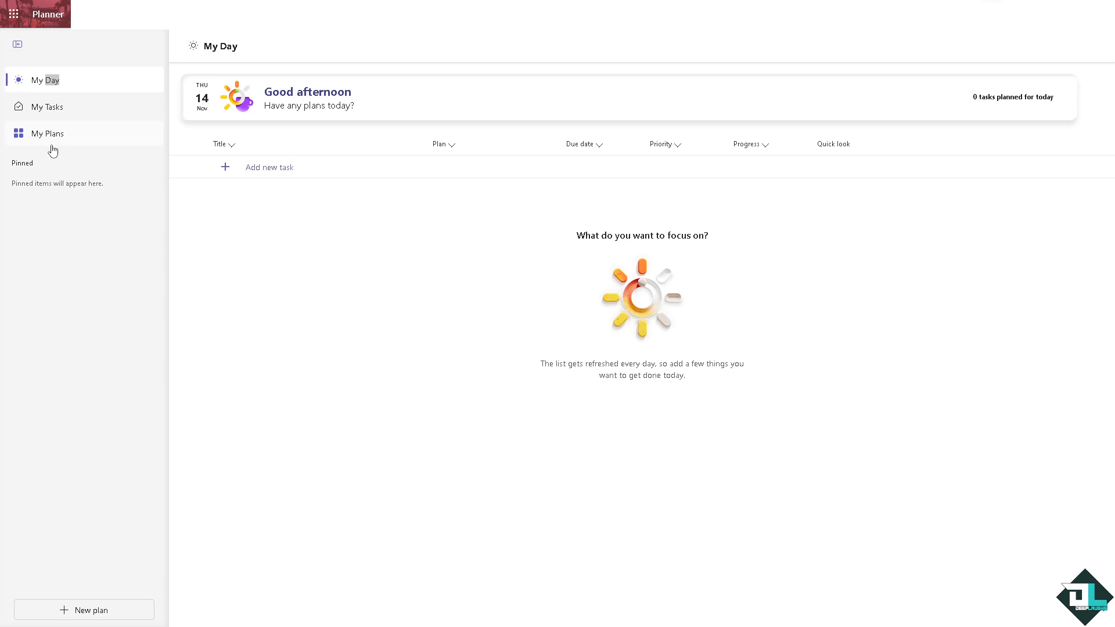
# Go to My Plans, dismiss the deleted-plan notice, and start a new plan
pyautogui.click(48, 133)
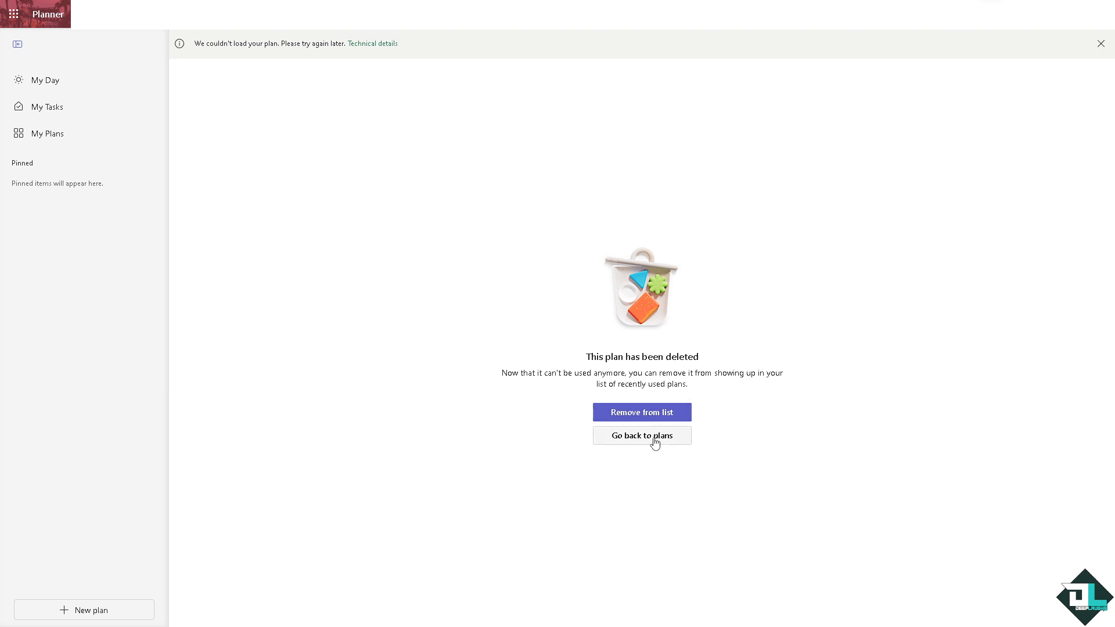
pyautogui.click(640, 435)
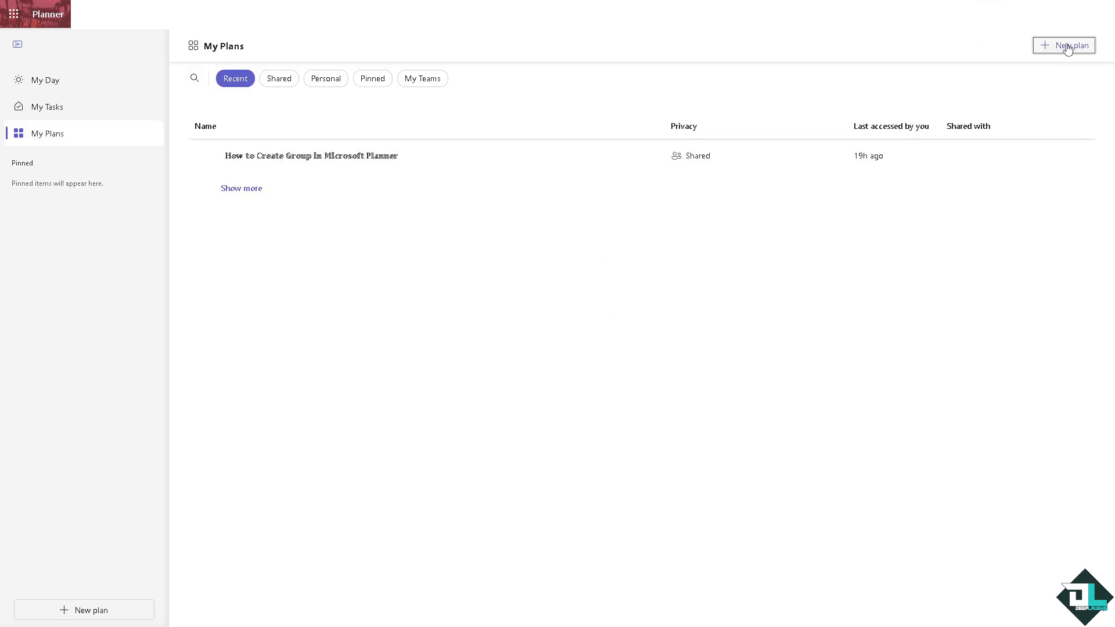
pyautogui.click(1064, 45)
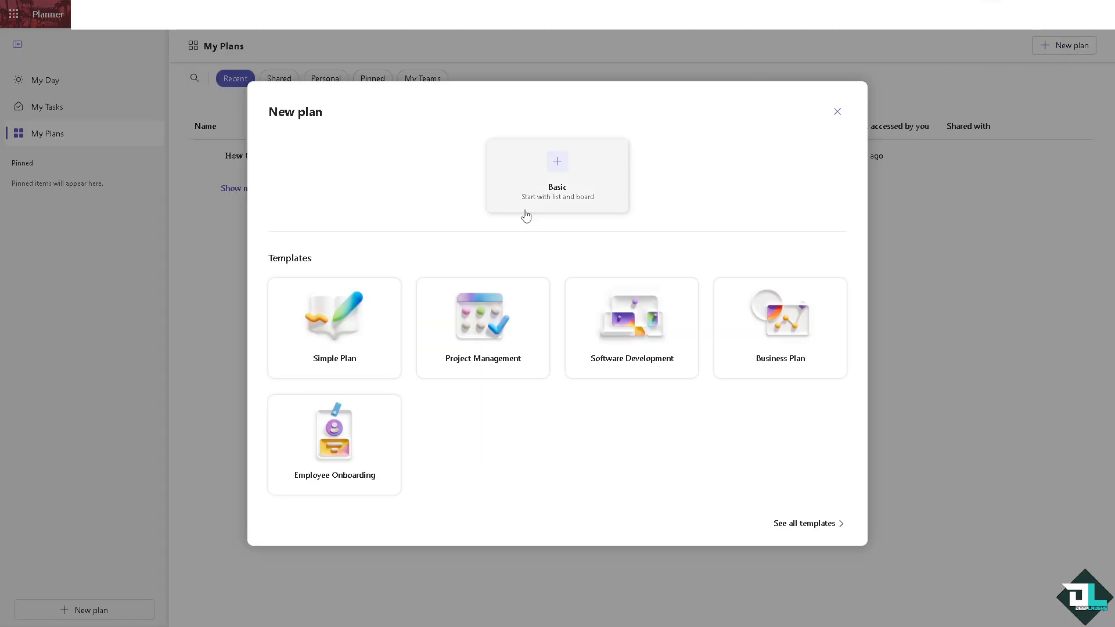
pyautogui.moveTo(569, 218)
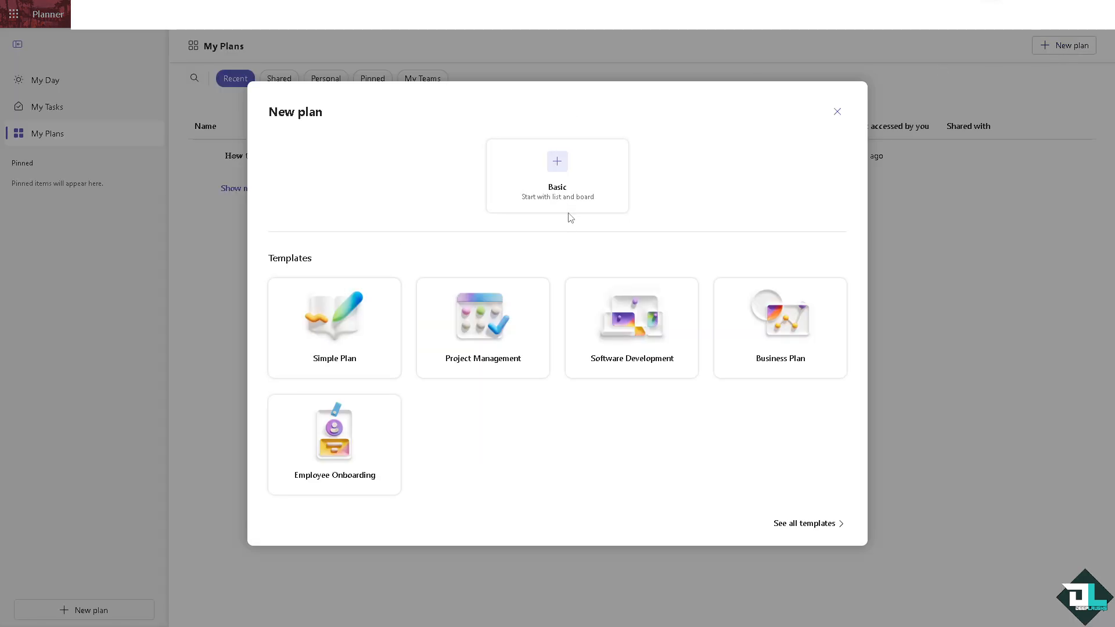
pyautogui.moveTo(333, 334)
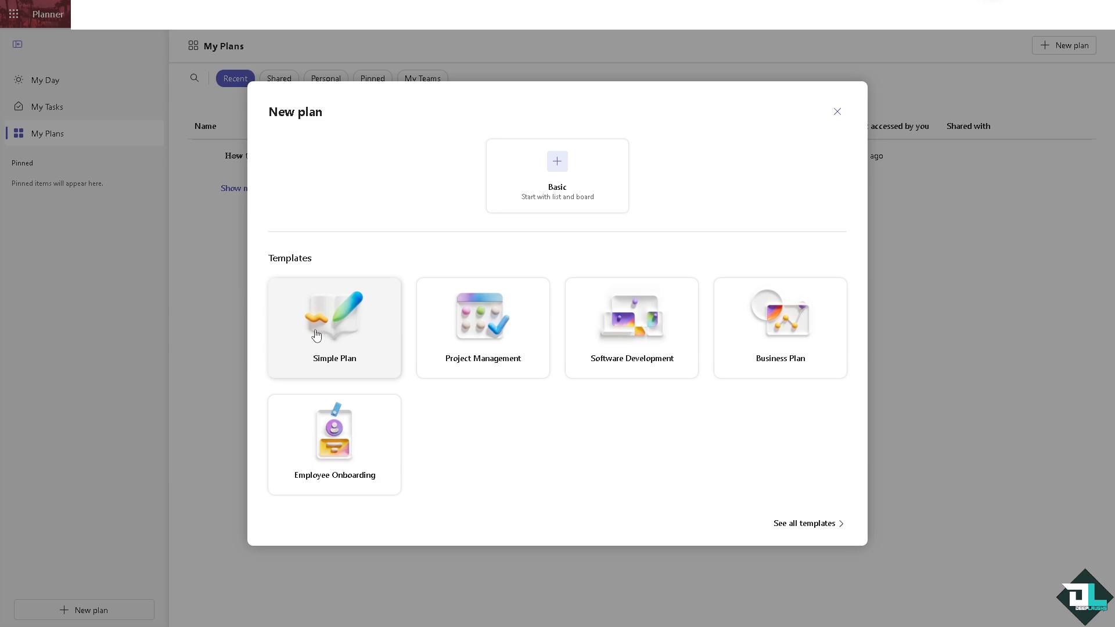
pyautogui.moveTo(475, 348)
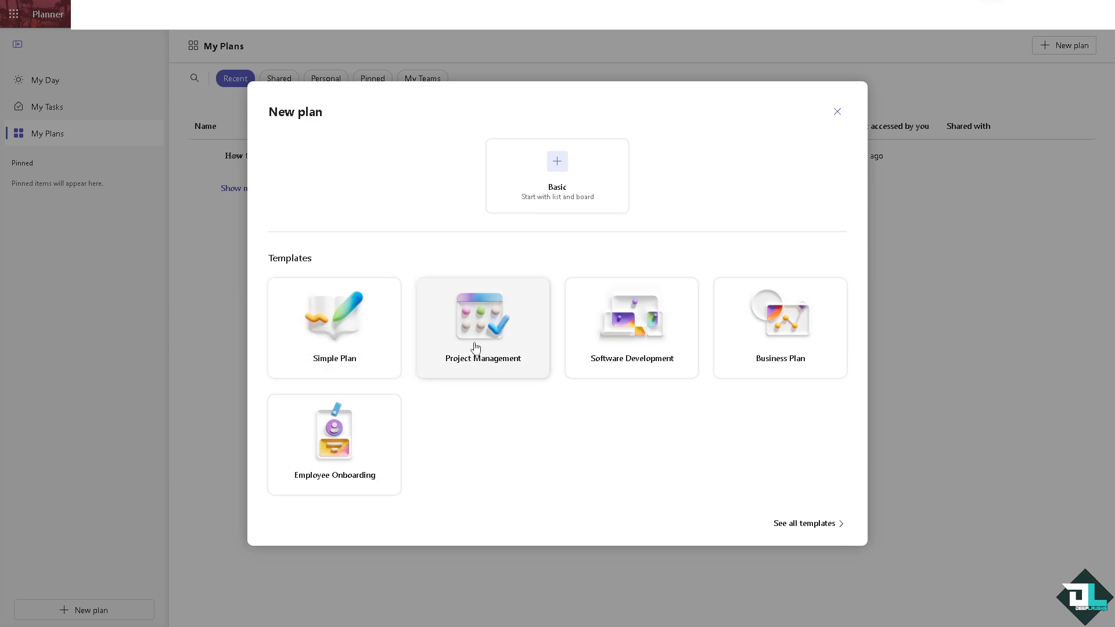
pyautogui.moveTo(773, 335)
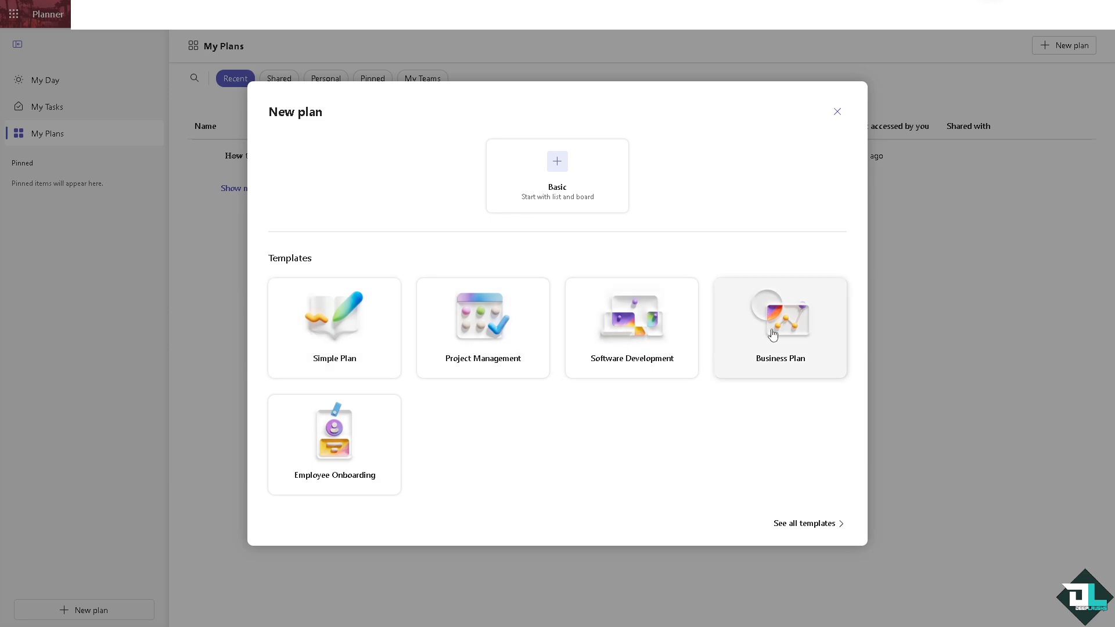
pyautogui.moveTo(785, 342)
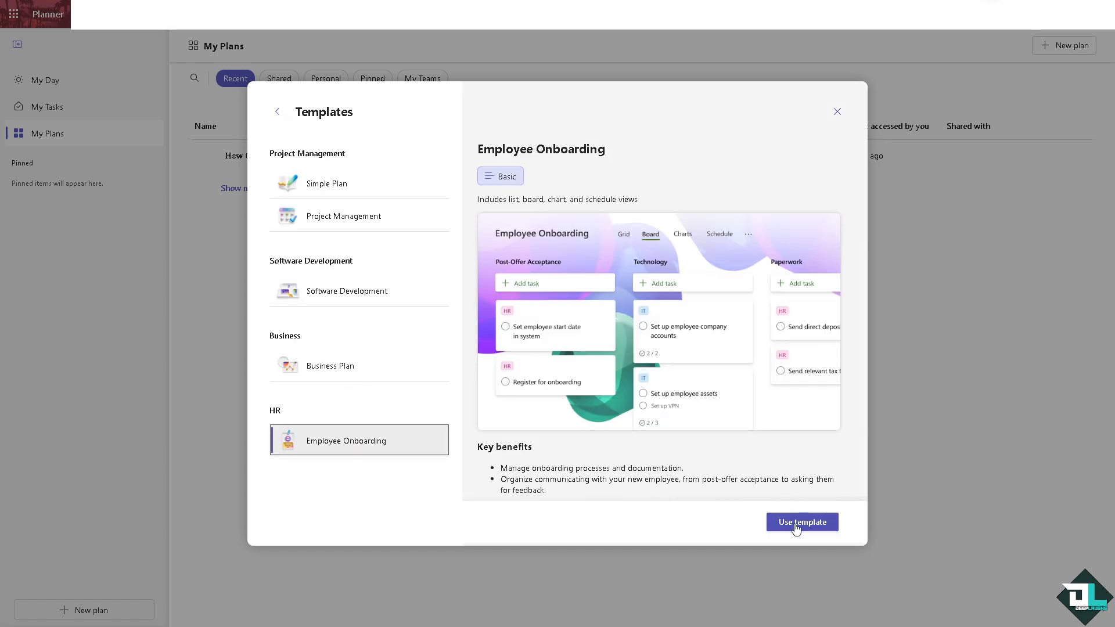
# Use the Employee Onboarding template for the new plan
pyautogui.click(802, 521)
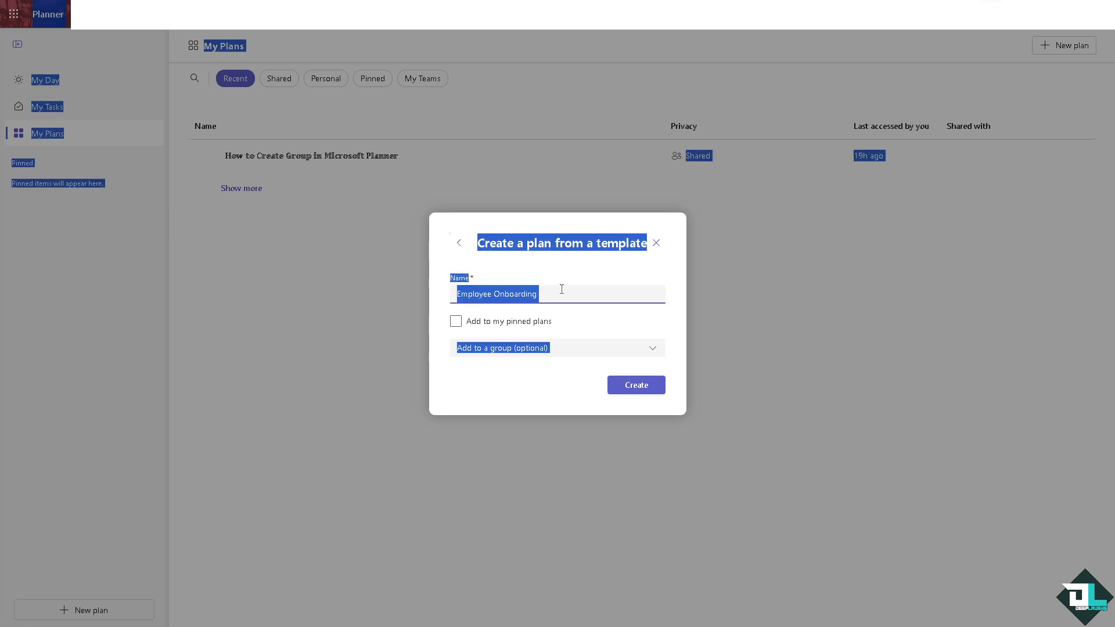
# Name the plan 'How to Organize Microsoft Planner Buckets' and create it
pyautogui.write('How to Organize Microsoft Planner Buckets')
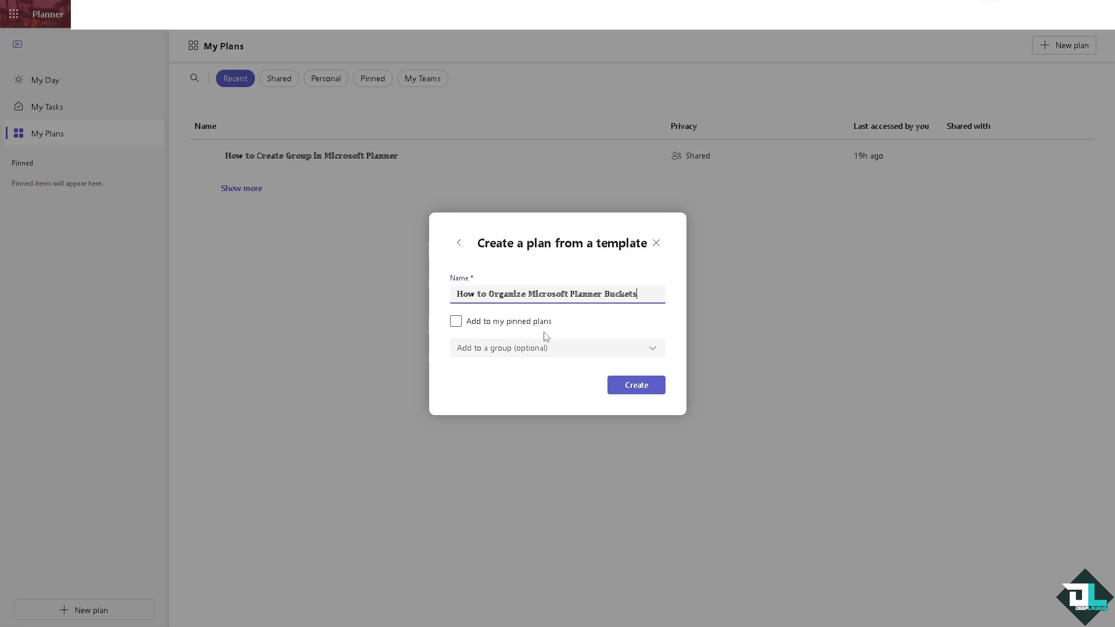
pyautogui.click(634, 384)
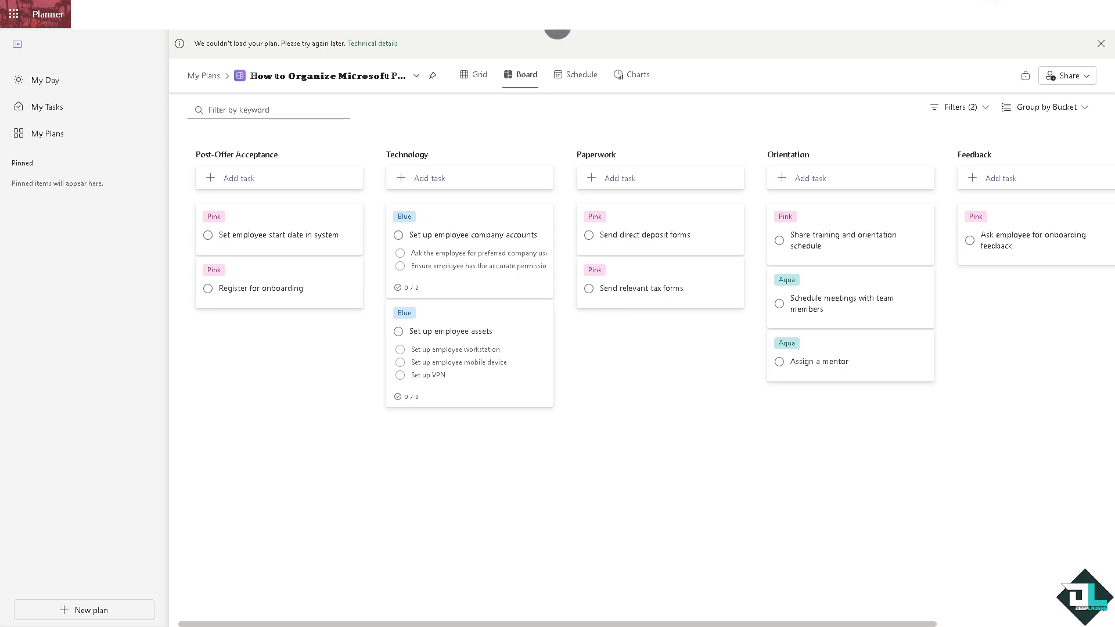
pyautogui.moveTo(1059, 149)
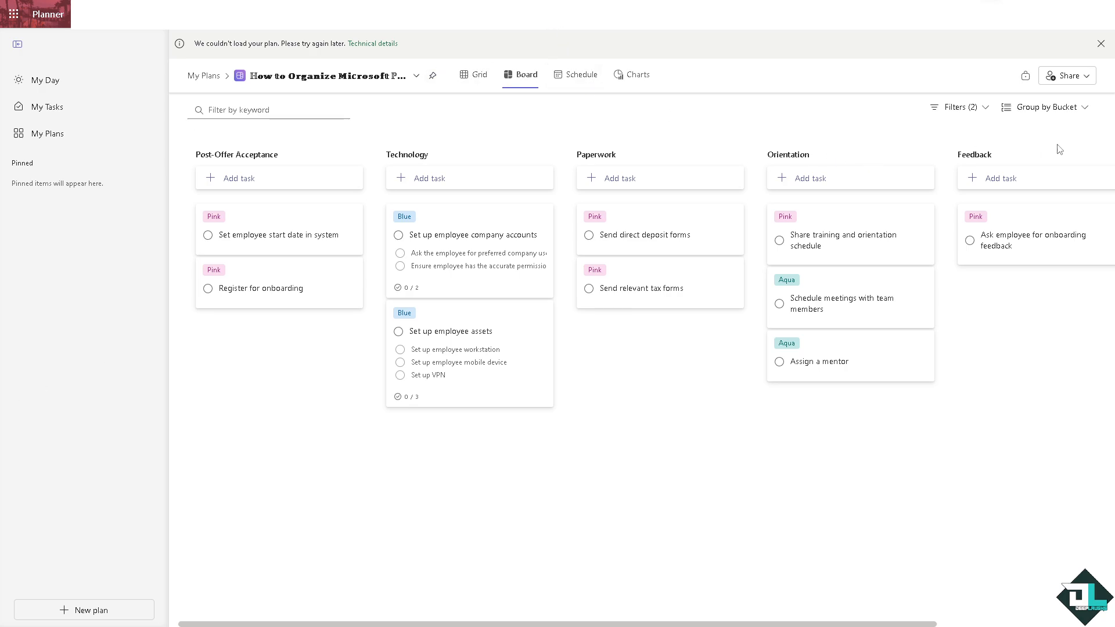
pyautogui.moveTo(488, 101)
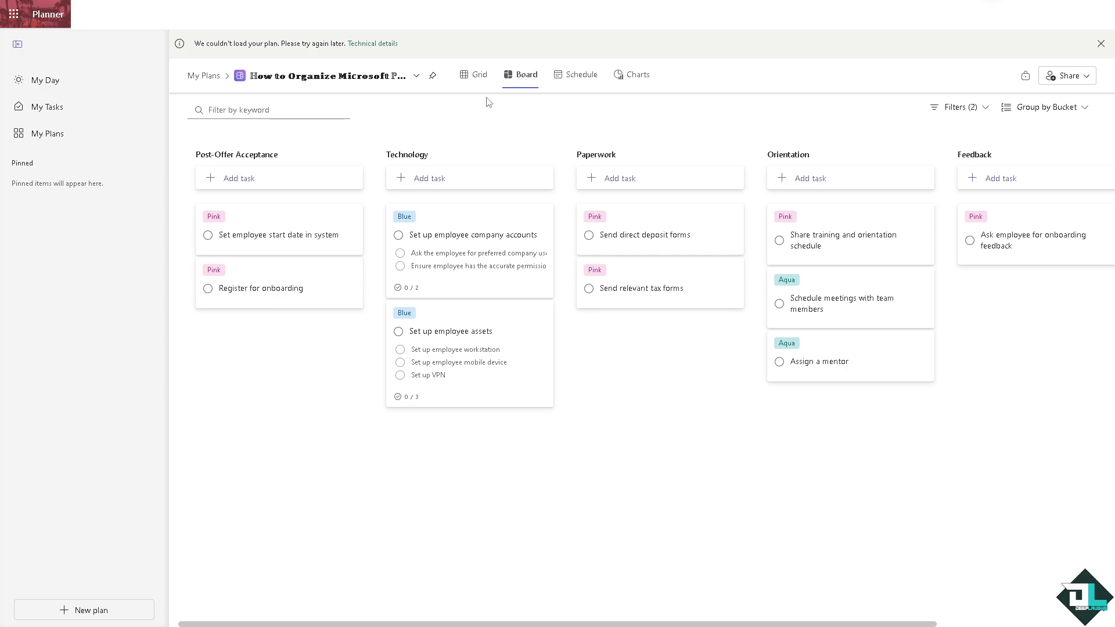
# Switch the plan to Grid view
pyautogui.click(479, 73)
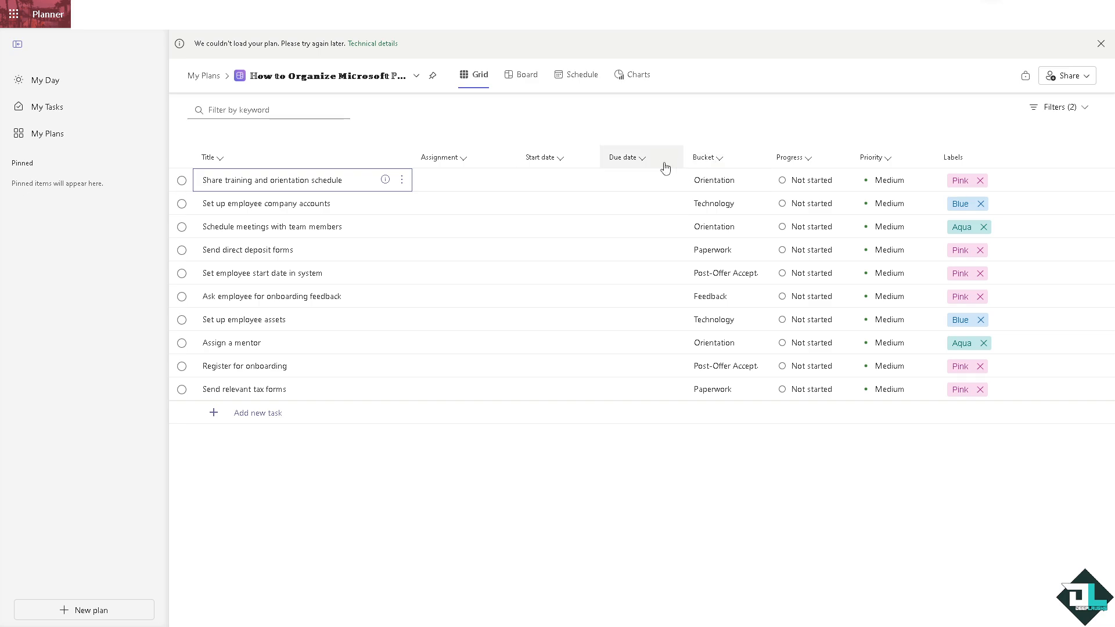
pyautogui.moveTo(718, 165)
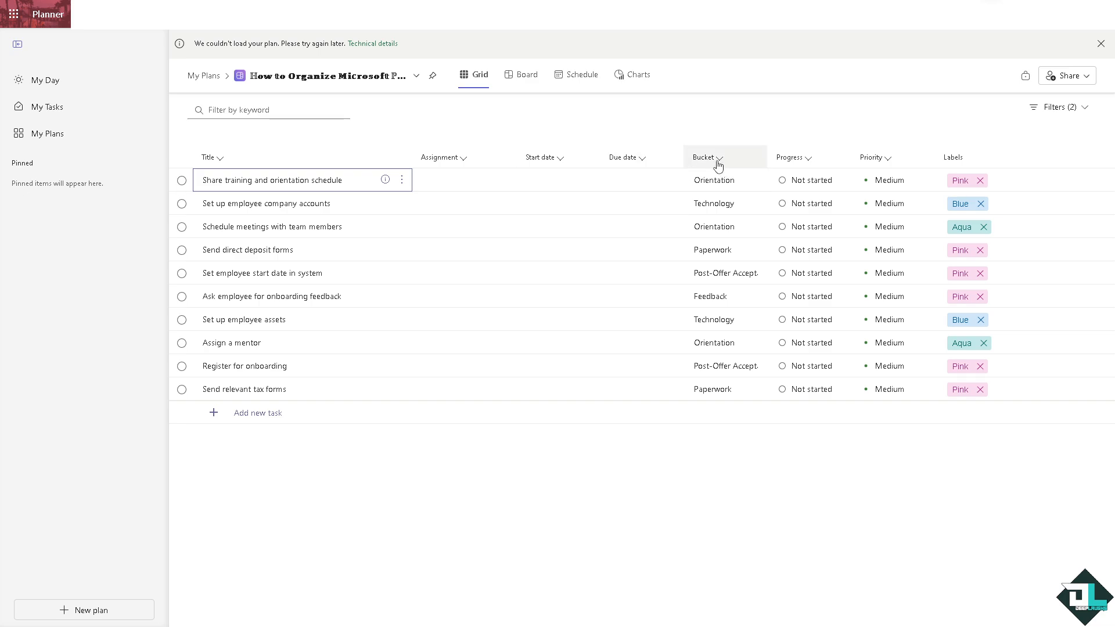
# Set three tasks In progress; mark Send relevant tax forms and Register for onboarding Completed
pyautogui.click(713, 180)
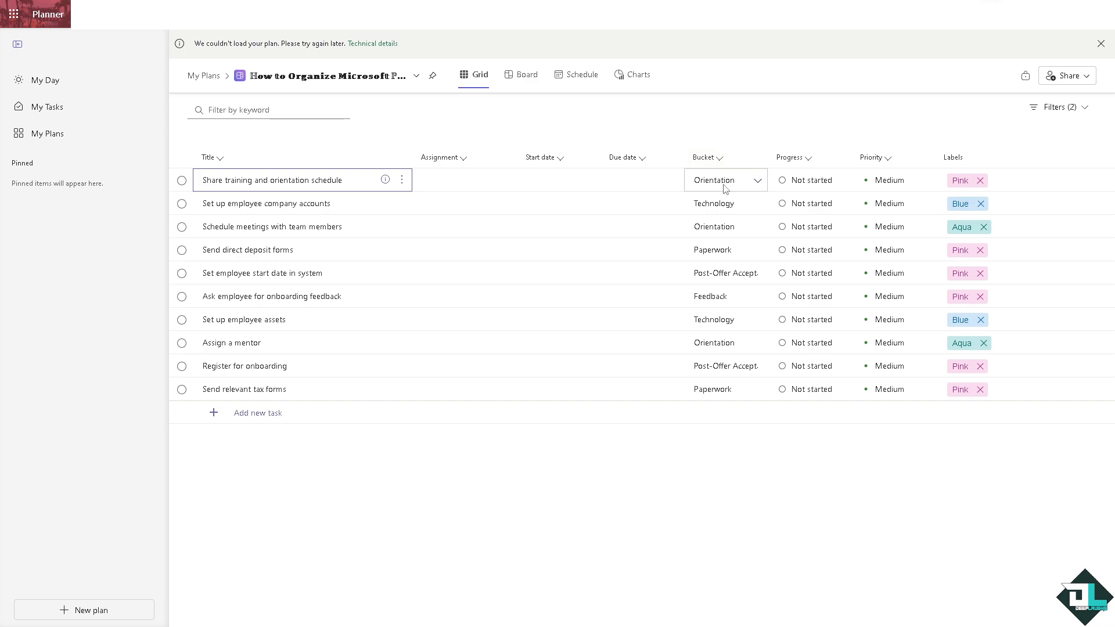
pyautogui.click(758, 180)
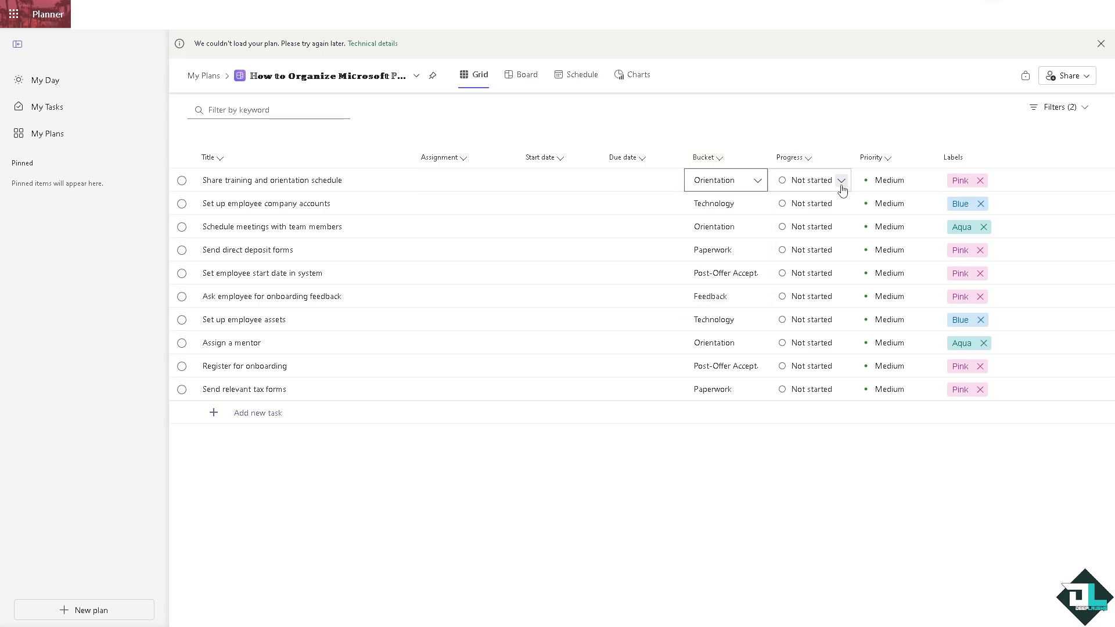
pyautogui.click(843, 180)
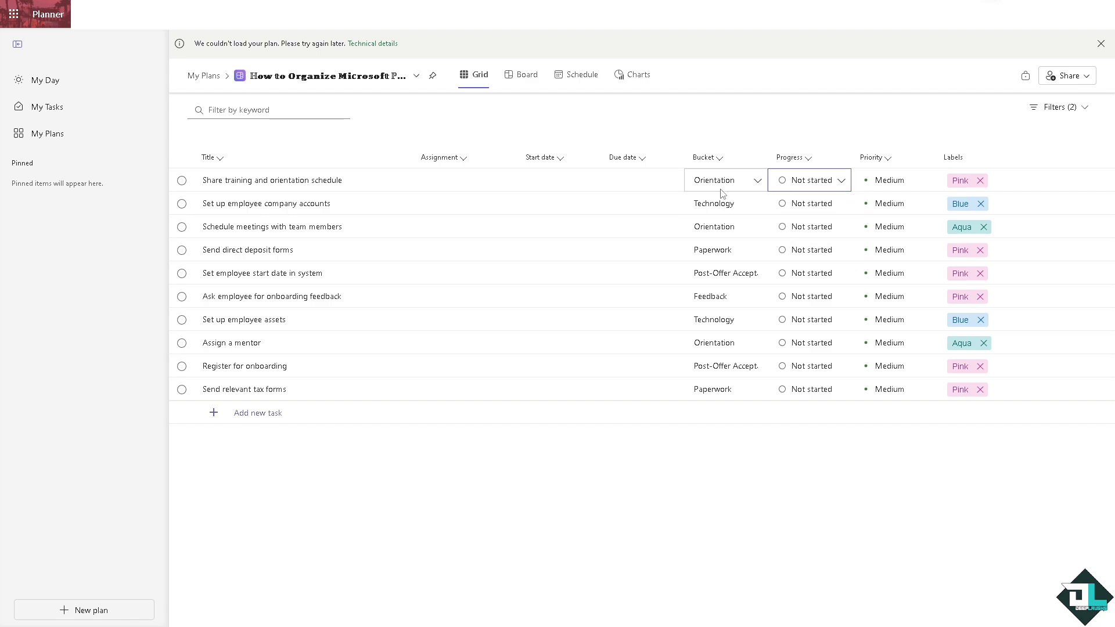
pyautogui.click(840, 181)
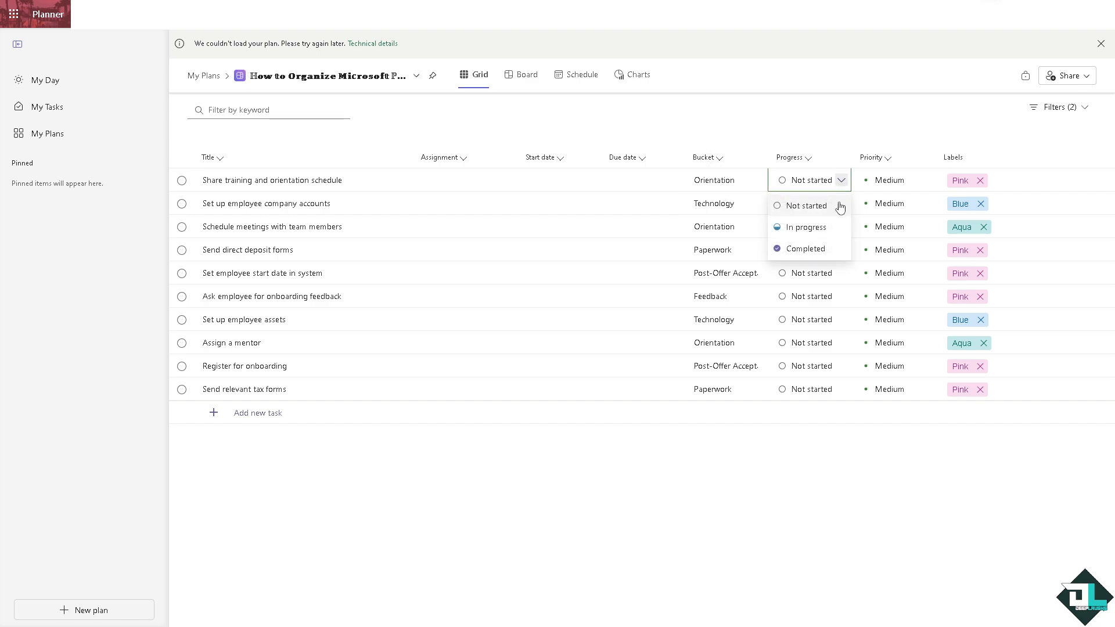
pyautogui.click(805, 227)
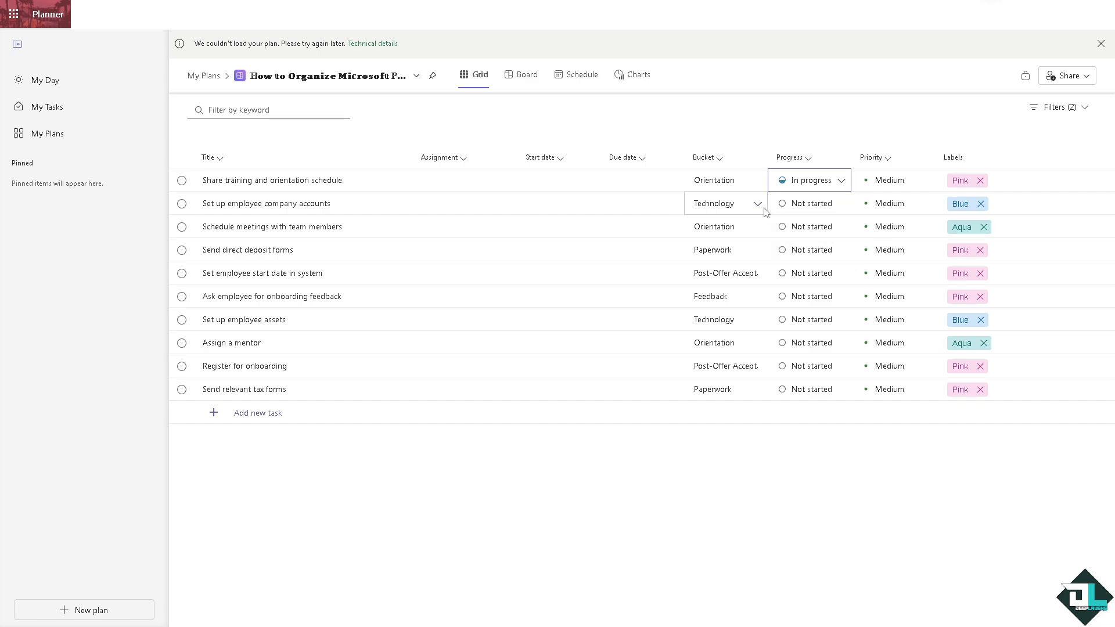
pyautogui.click(810, 203)
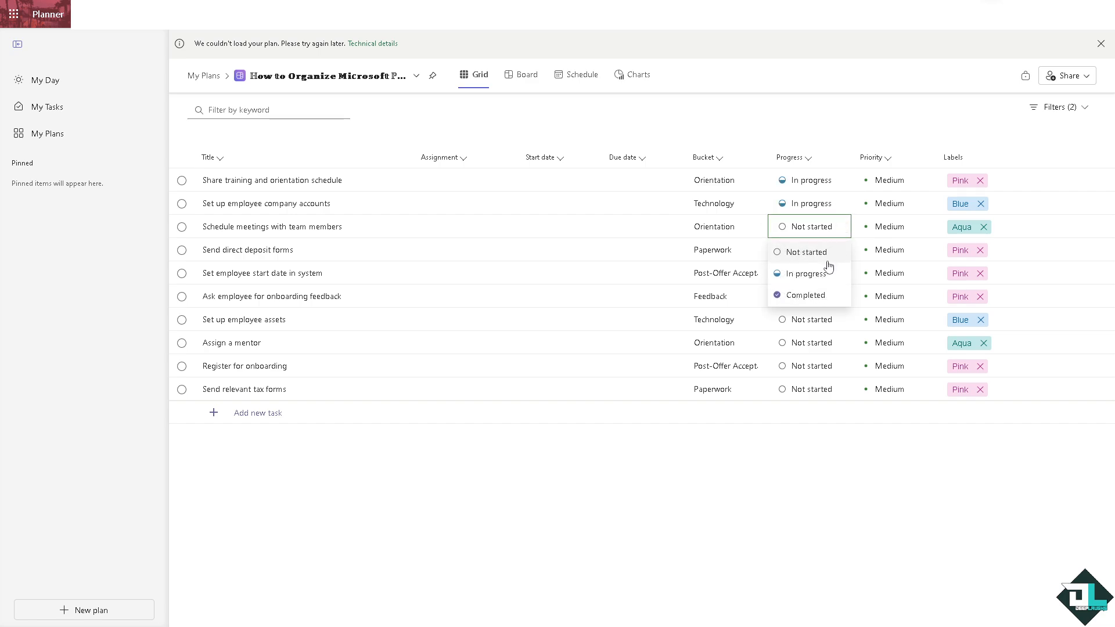
pyautogui.click(810, 389)
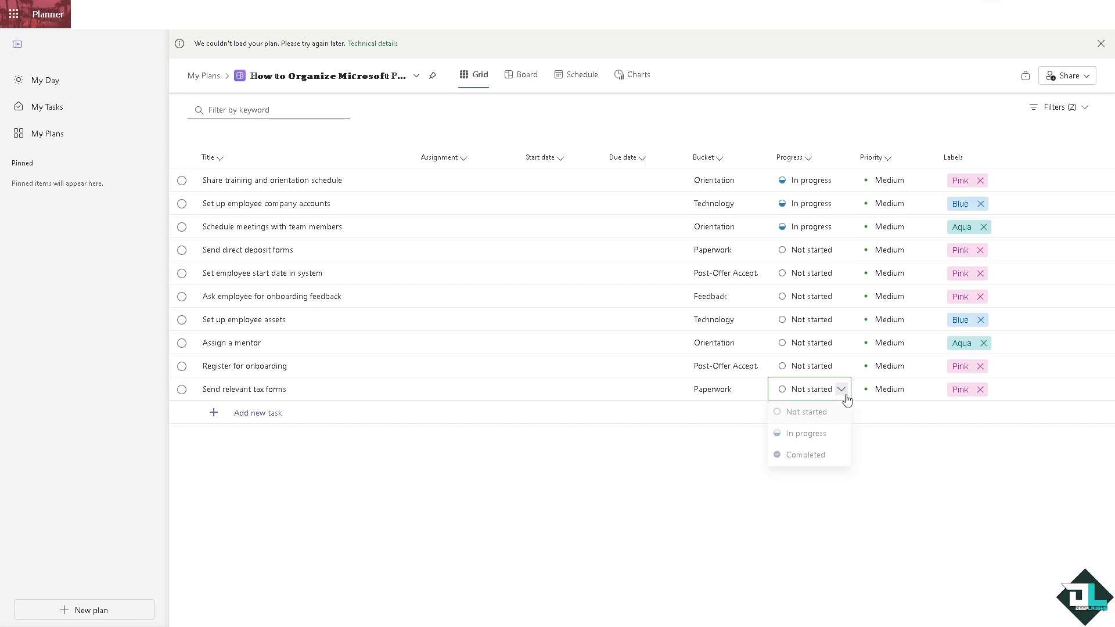
pyautogui.click(805, 454)
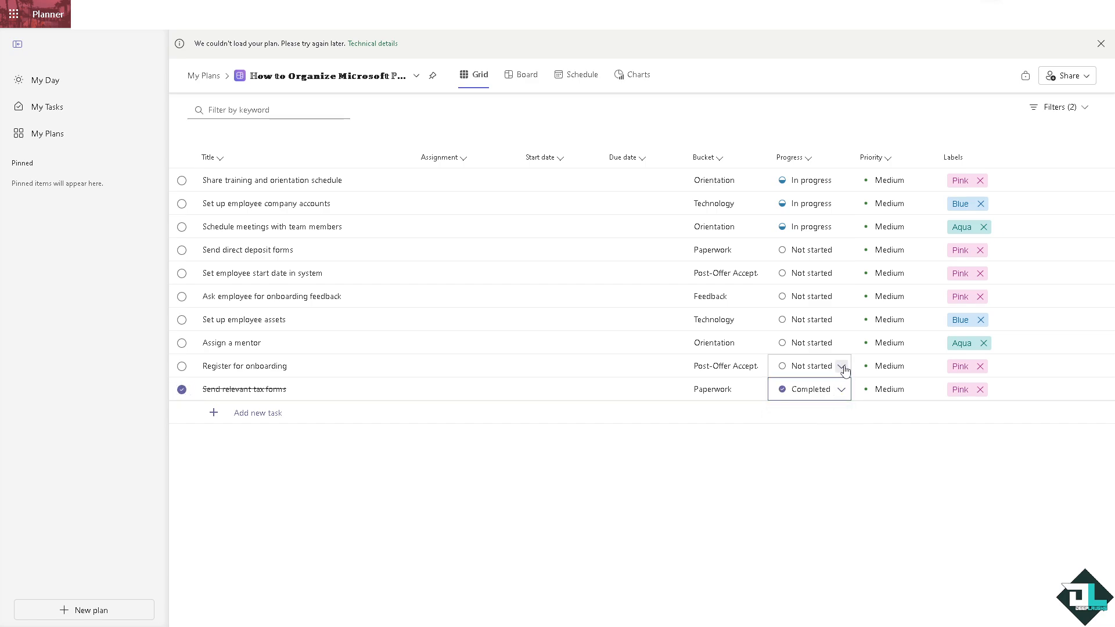
pyautogui.click(808, 366)
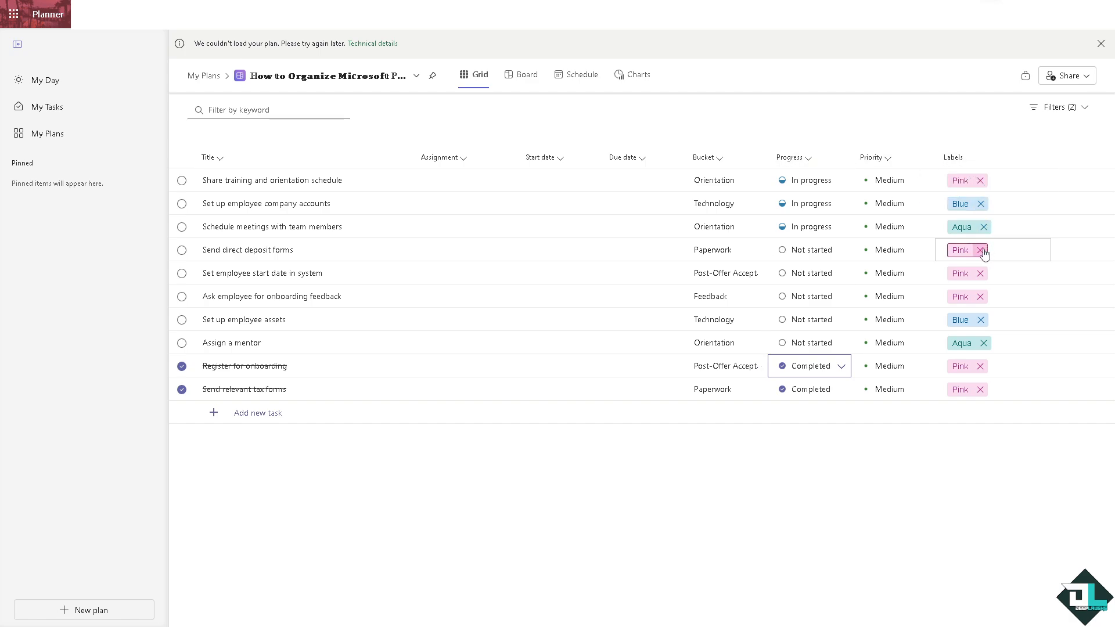
# Relabel the deposit forms, start date and feedback tasks Dark green, Plum, Lavender; view as Board
pyautogui.click(960, 250)
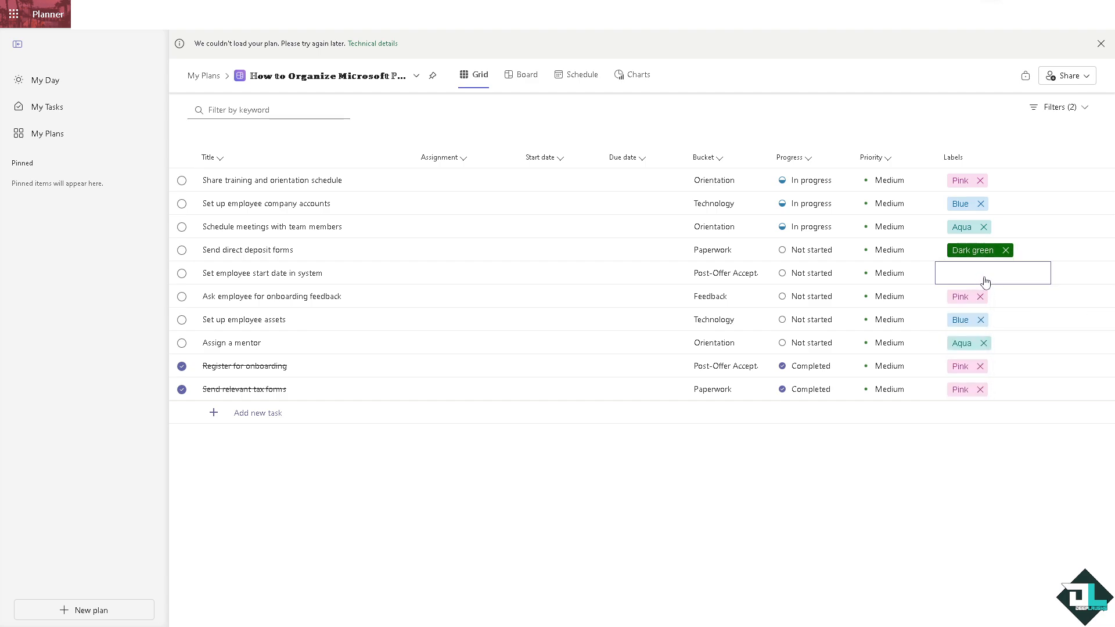
pyautogui.click(991, 273)
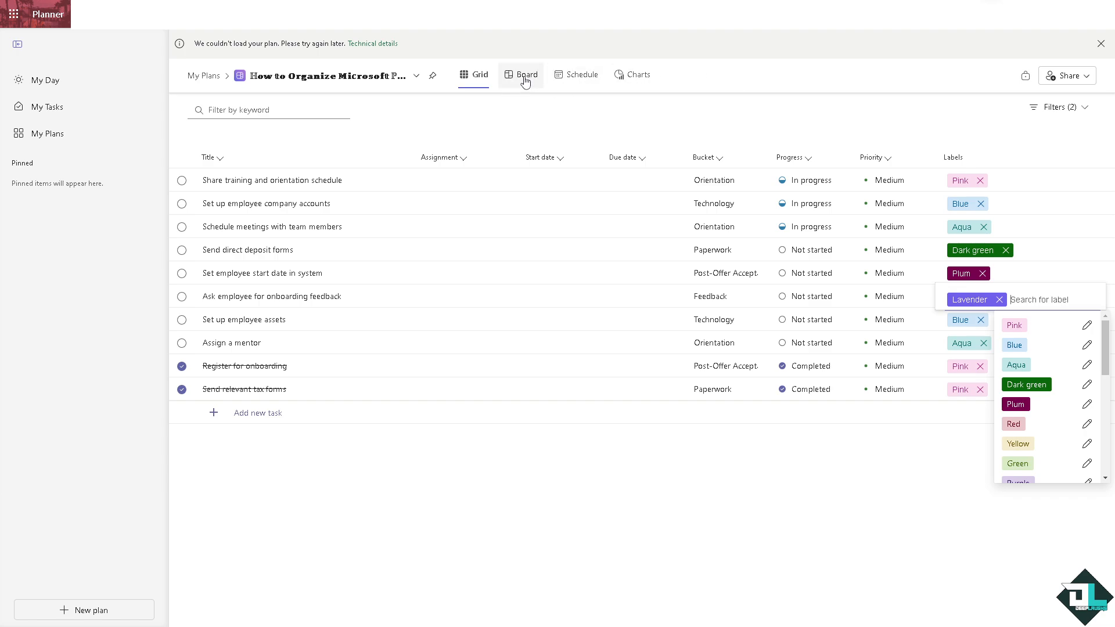
pyautogui.click(521, 74)
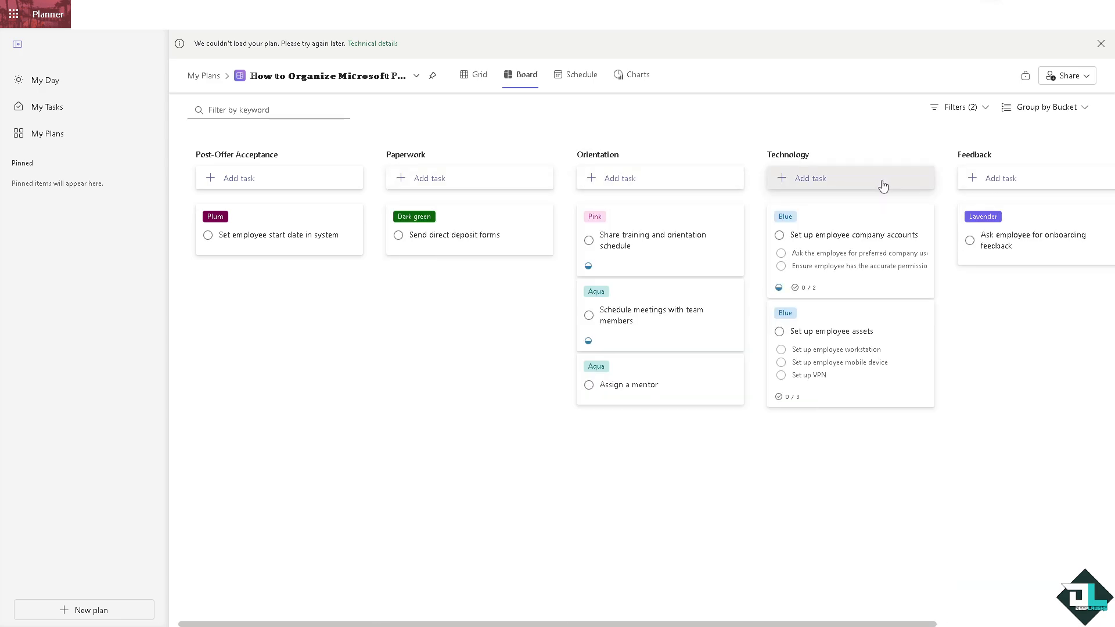
pyautogui.moveTo(739, 154)
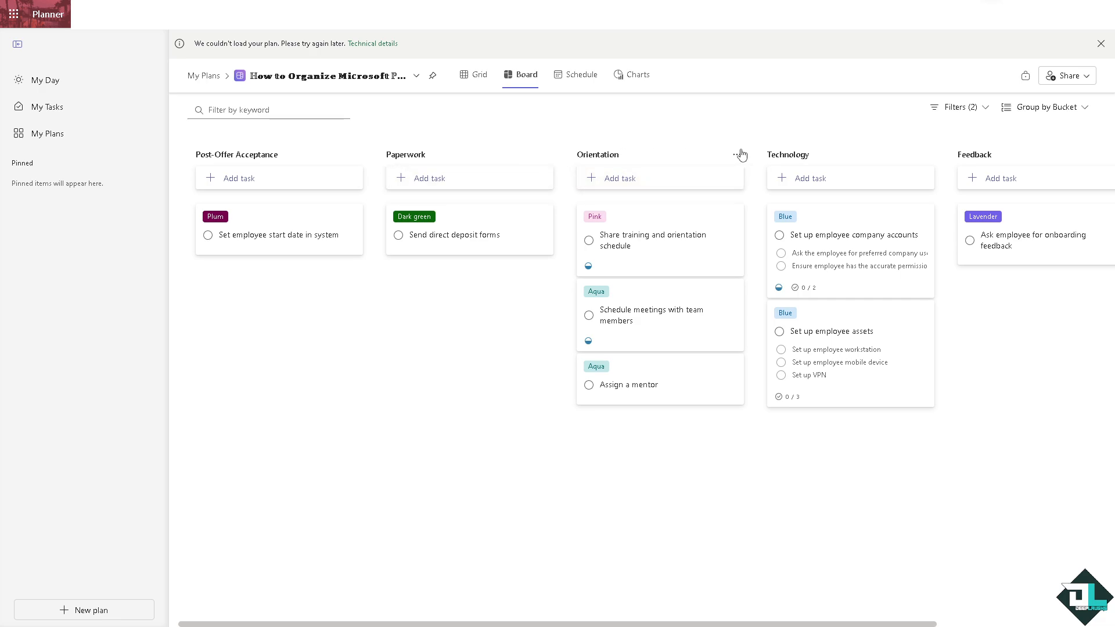
# Rename bucket Paperwork to 'Deep' and bucket Orientation to 'Laughs'
pyautogui.click(738, 154)
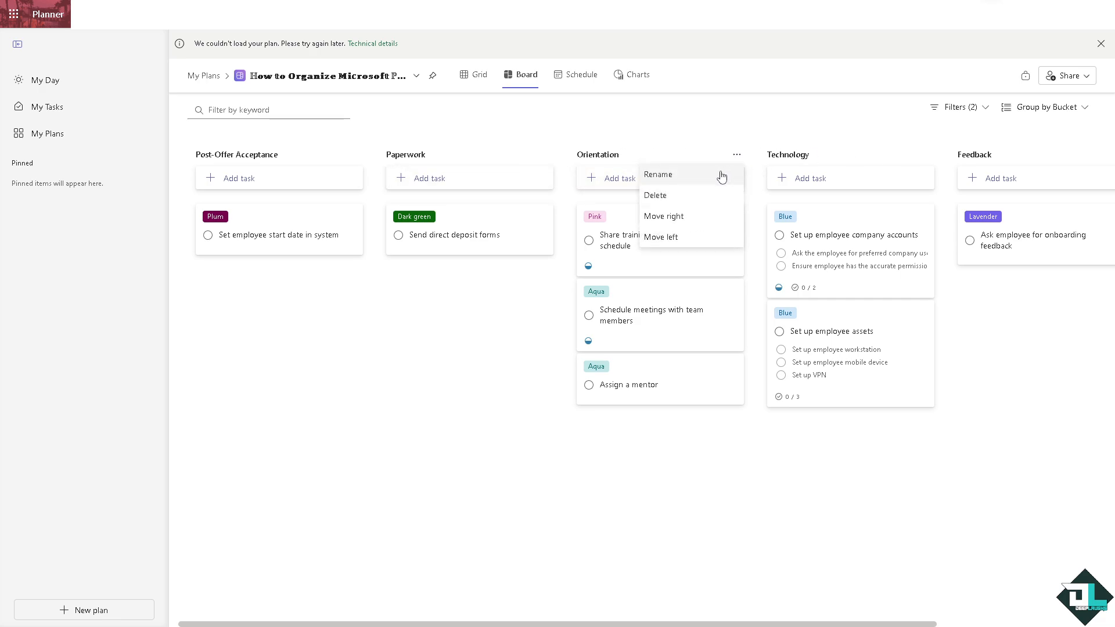
pyautogui.moveTo(686, 216)
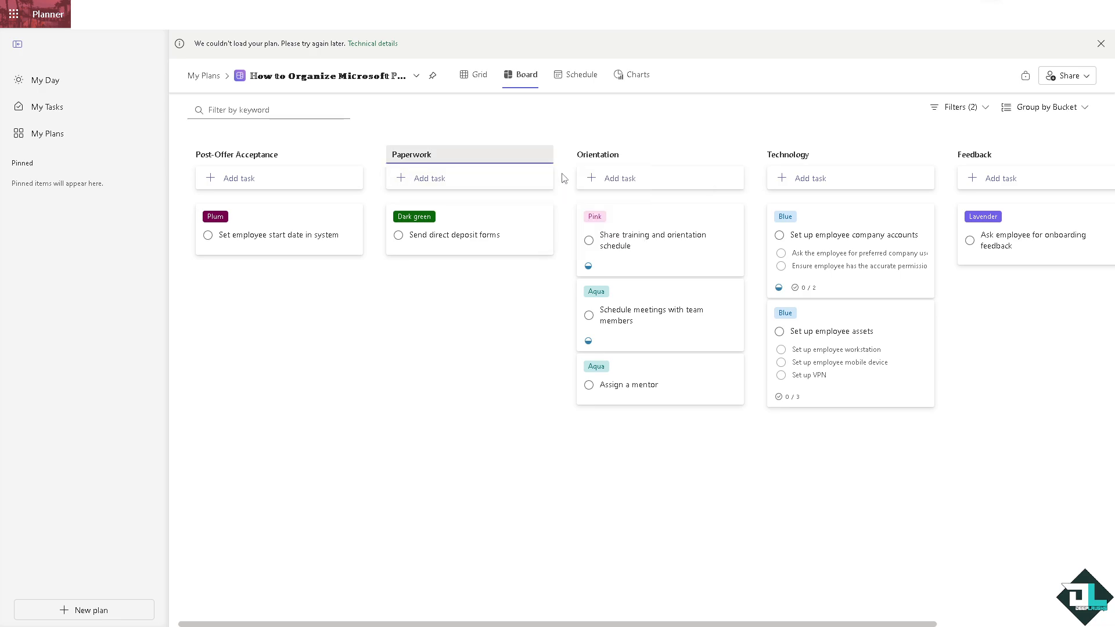
pyautogui.write('Deep')
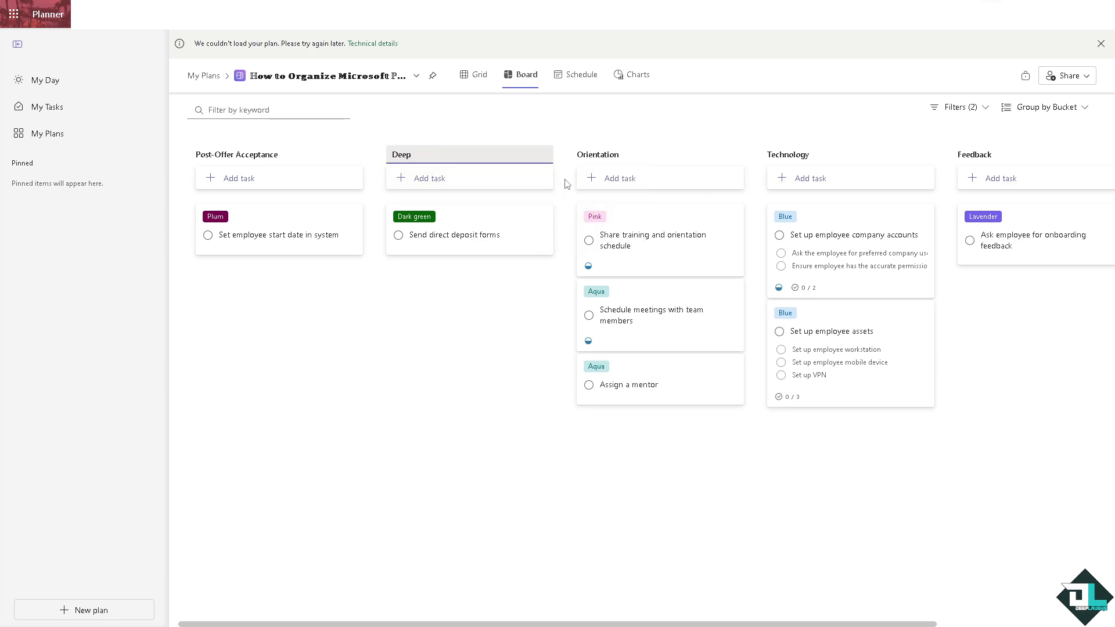
pyautogui.click(737, 158)
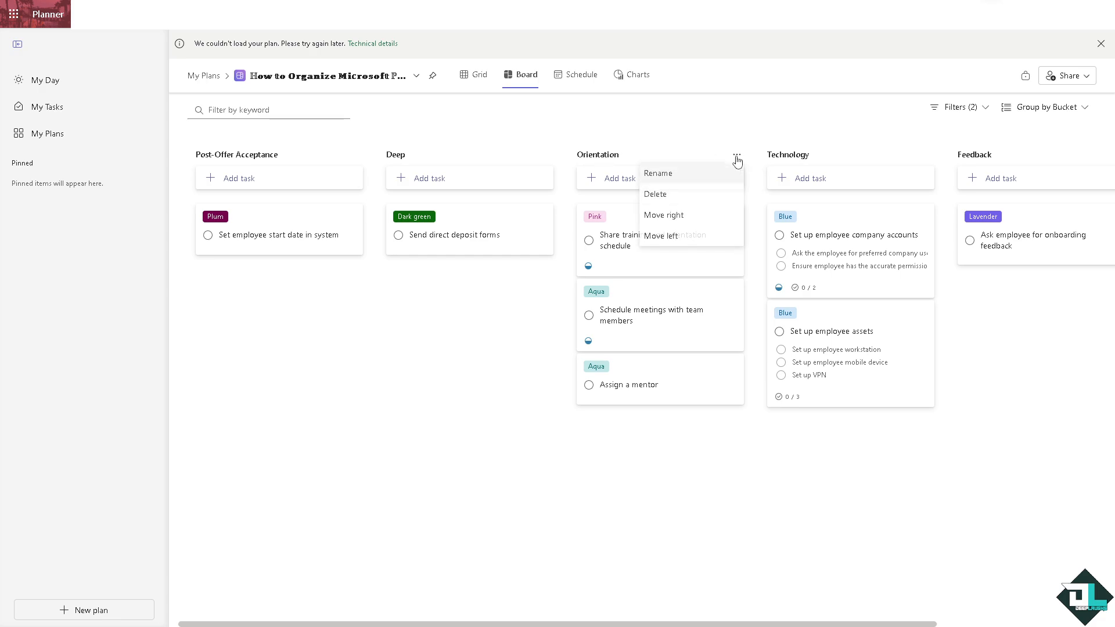
pyautogui.click(657, 173)
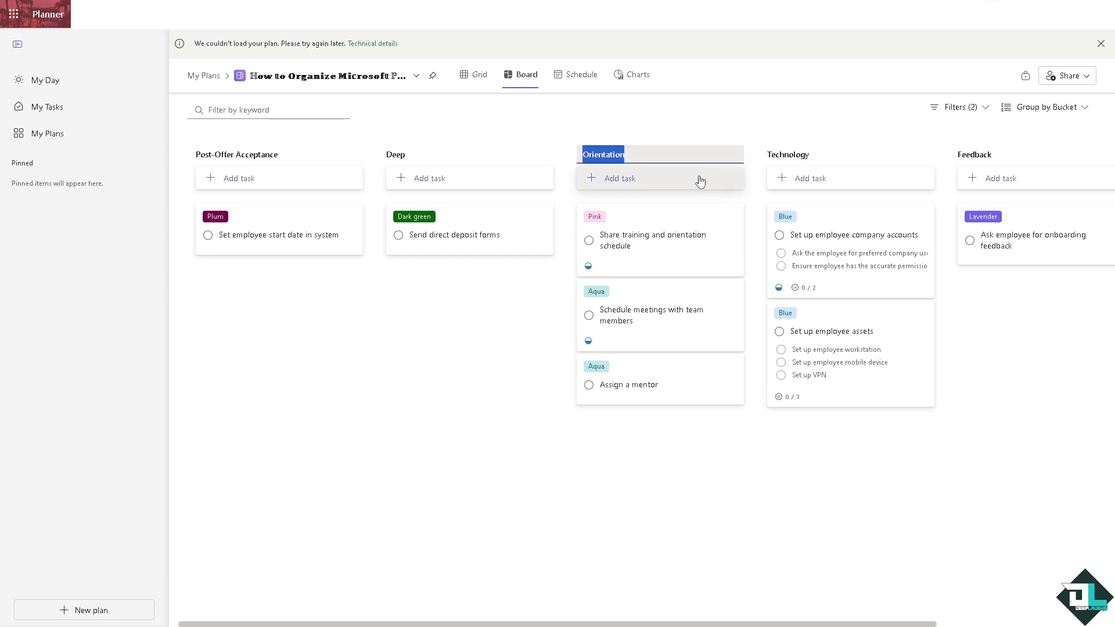
pyautogui.write('Laughs')
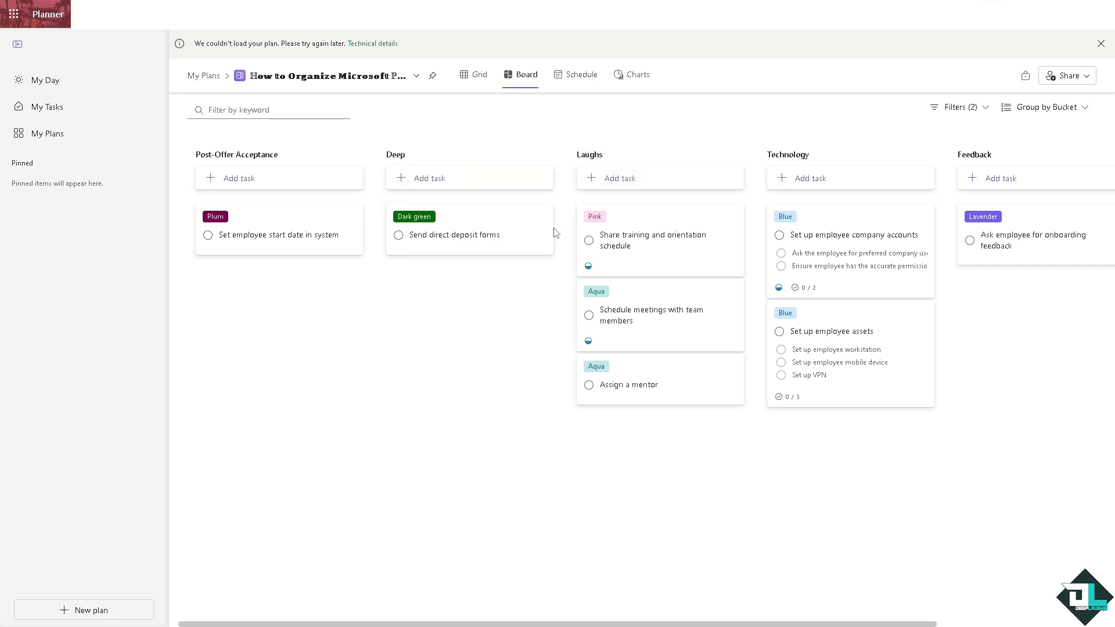
pyautogui.moveTo(928, 155)
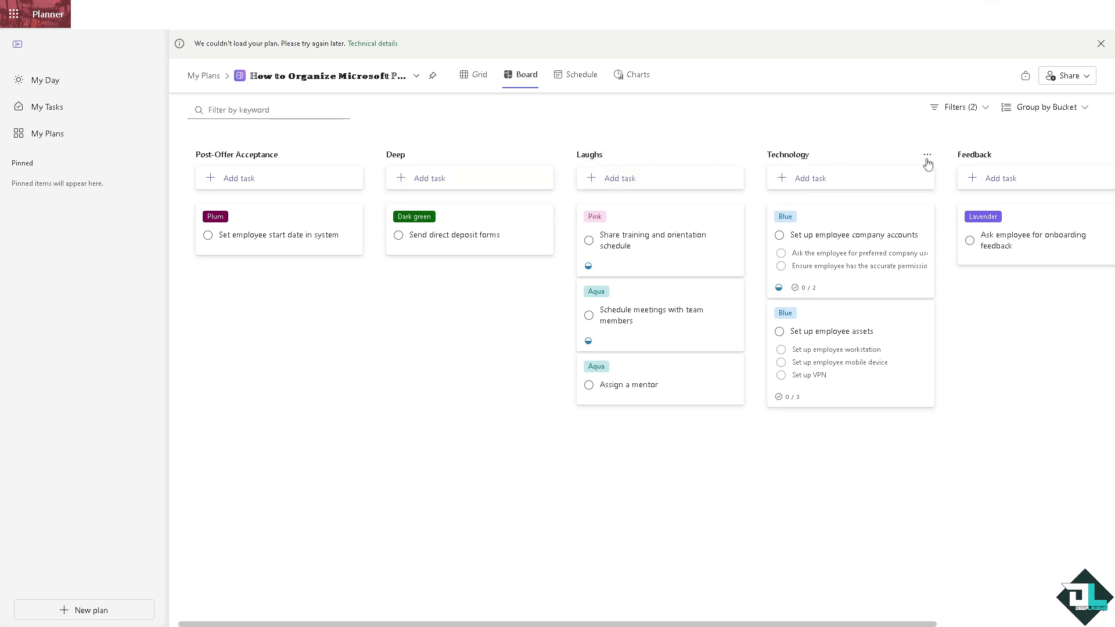
# Delete the Technology bucket together with its tasks, confirming the prompt
pyautogui.click(928, 154)
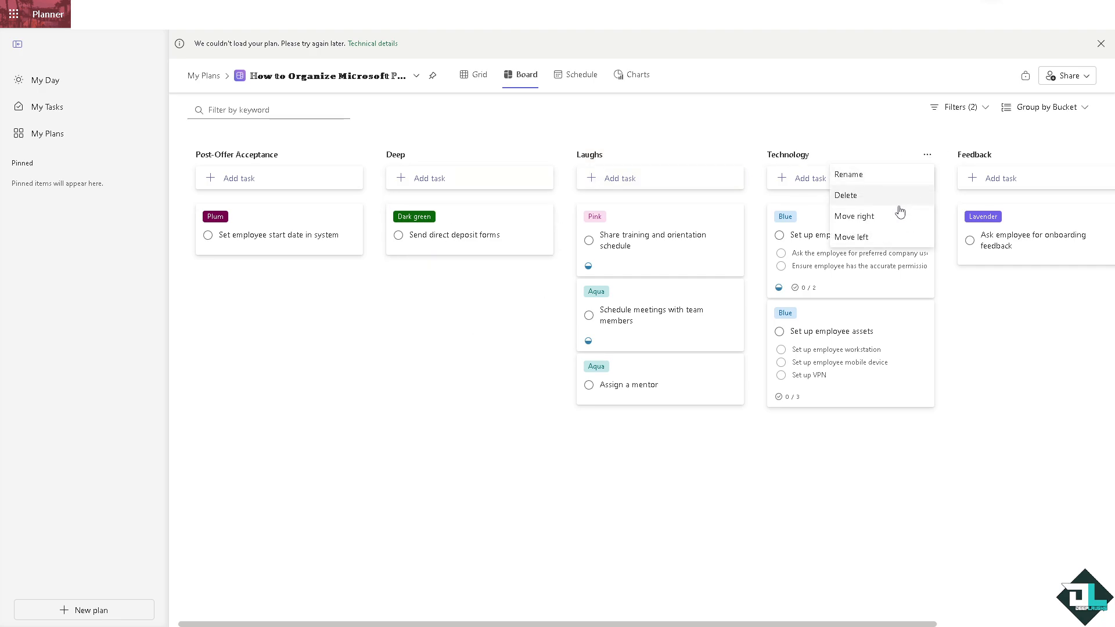
pyautogui.moveTo(846, 195)
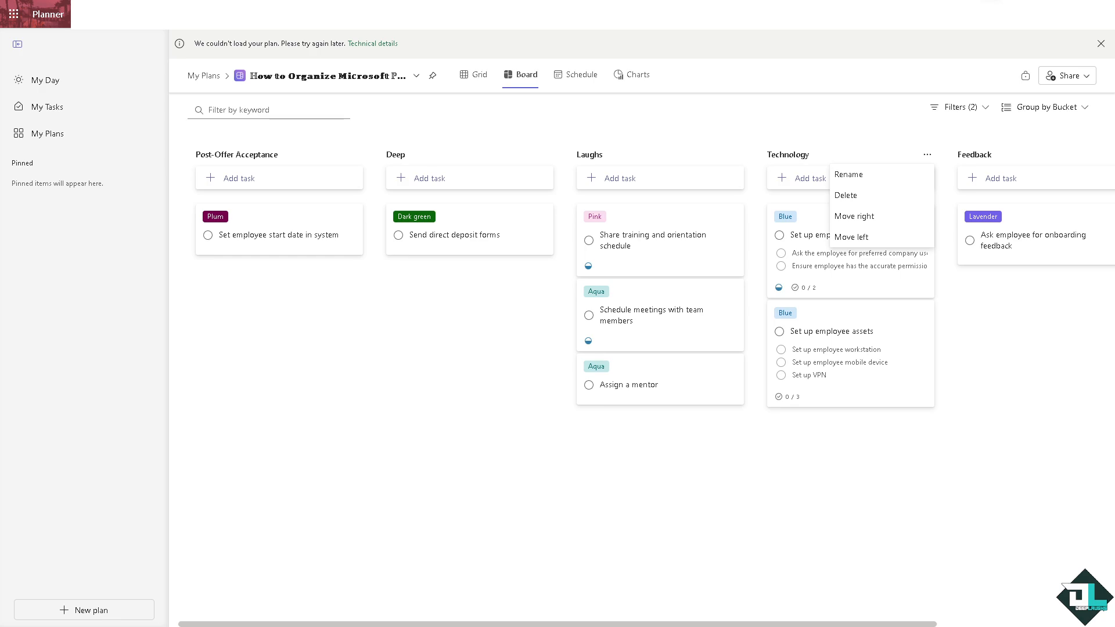
pyautogui.moveTo(918, 231)
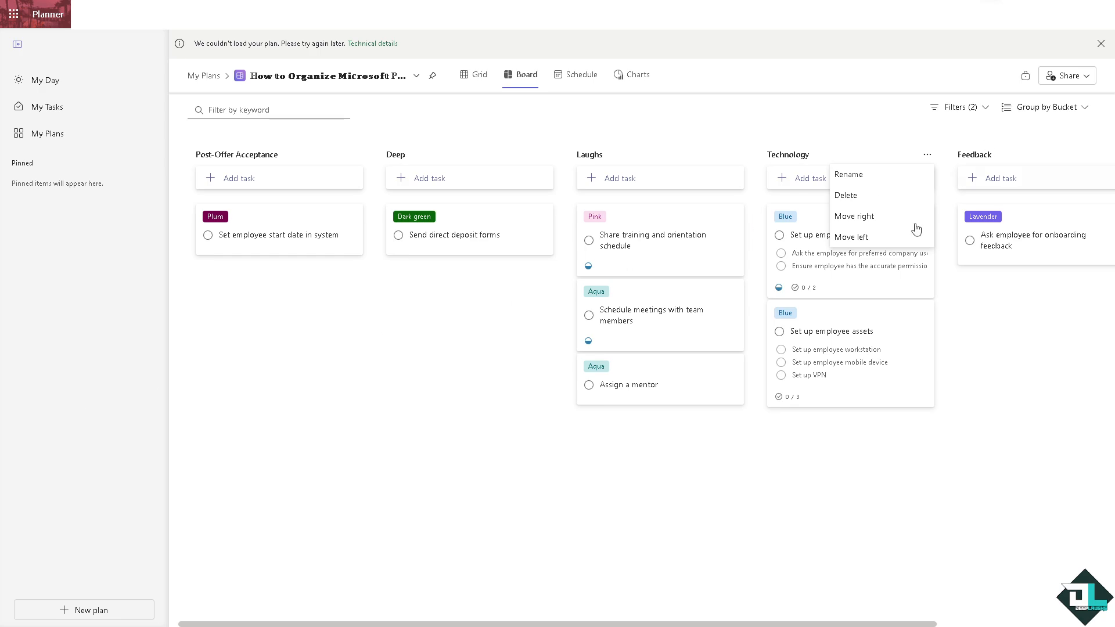
pyautogui.click(846, 195)
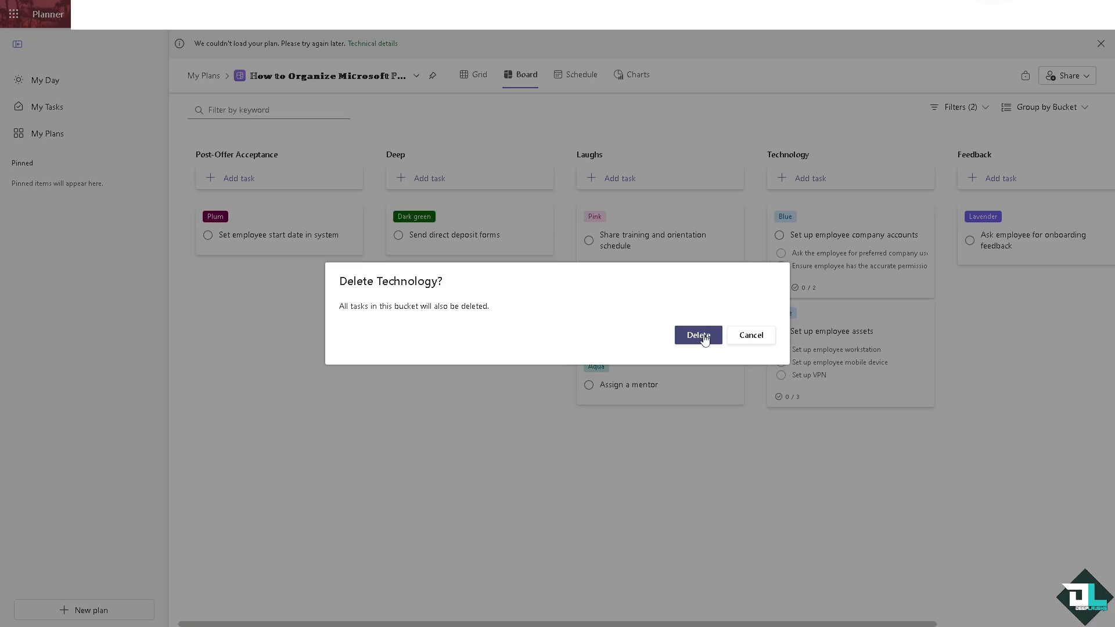
pyautogui.click(698, 335)
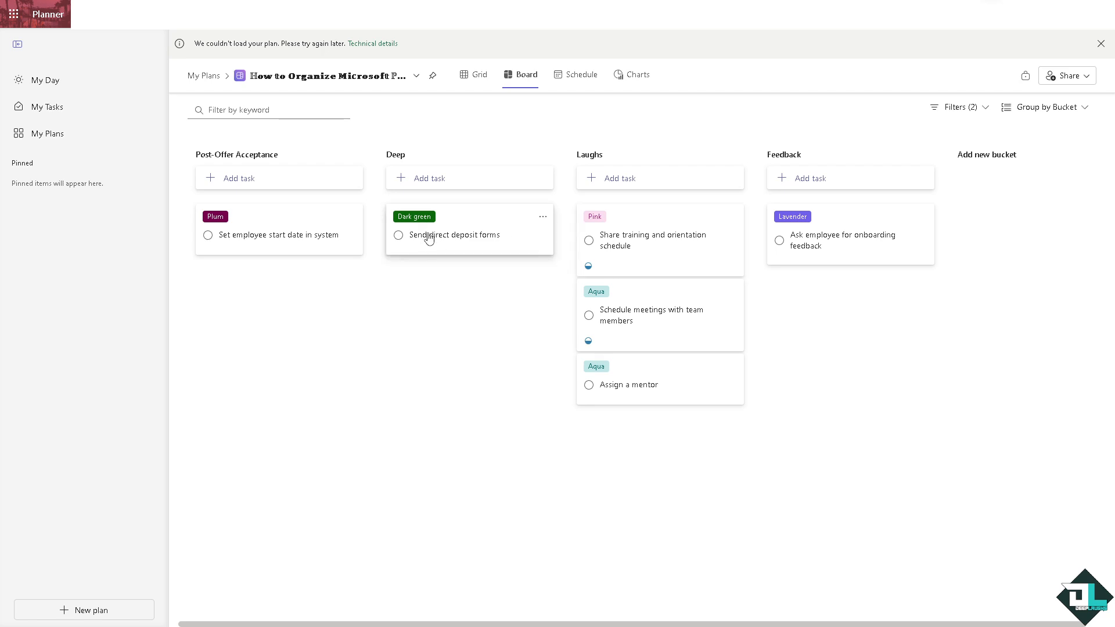
pyautogui.moveTo(311, 371)
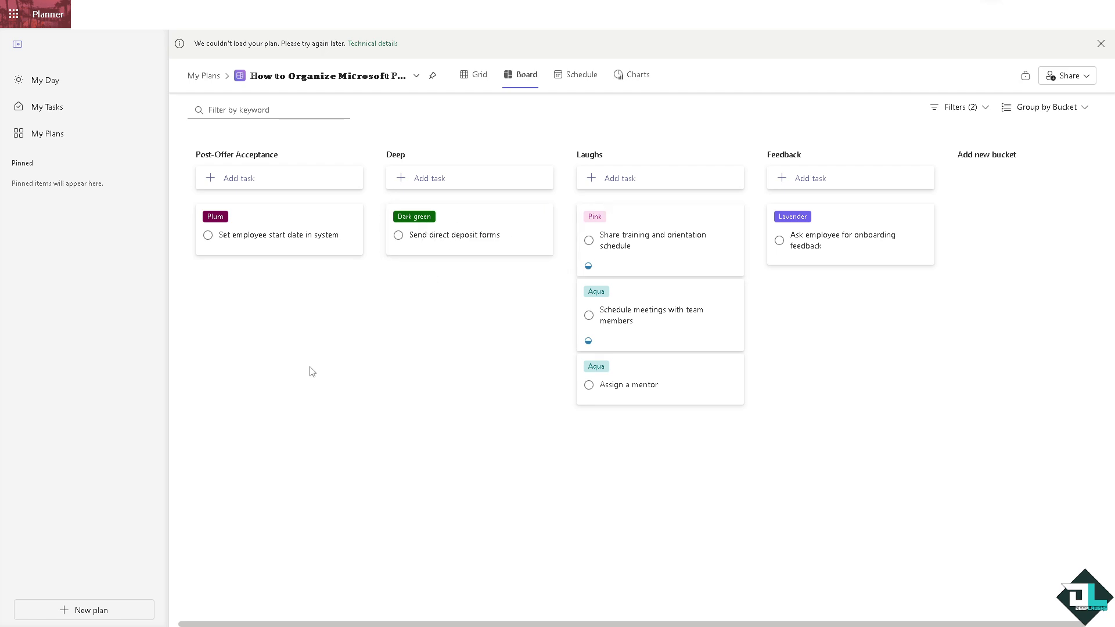
pyautogui.moveTo(447, 326)
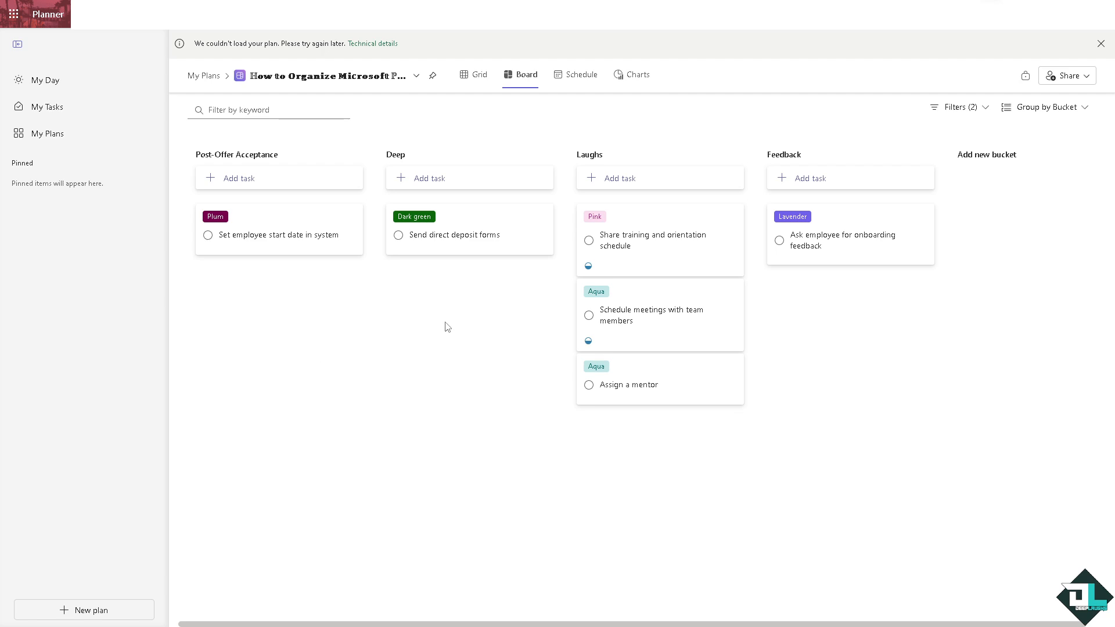
pyautogui.moveTo(445, 328)
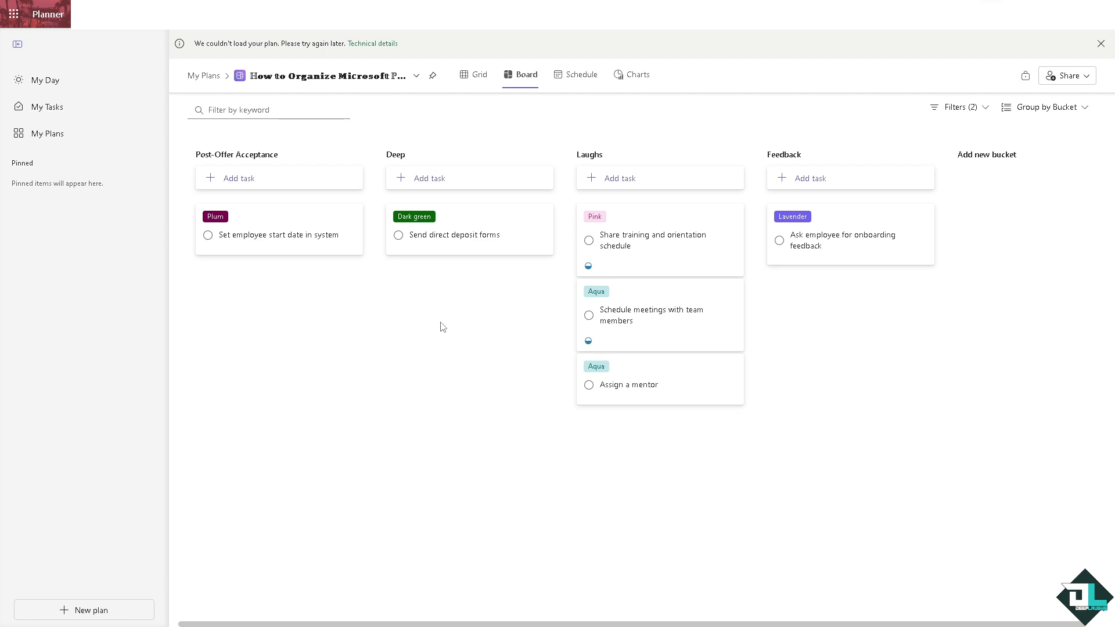
pyautogui.moveTo(311, 412)
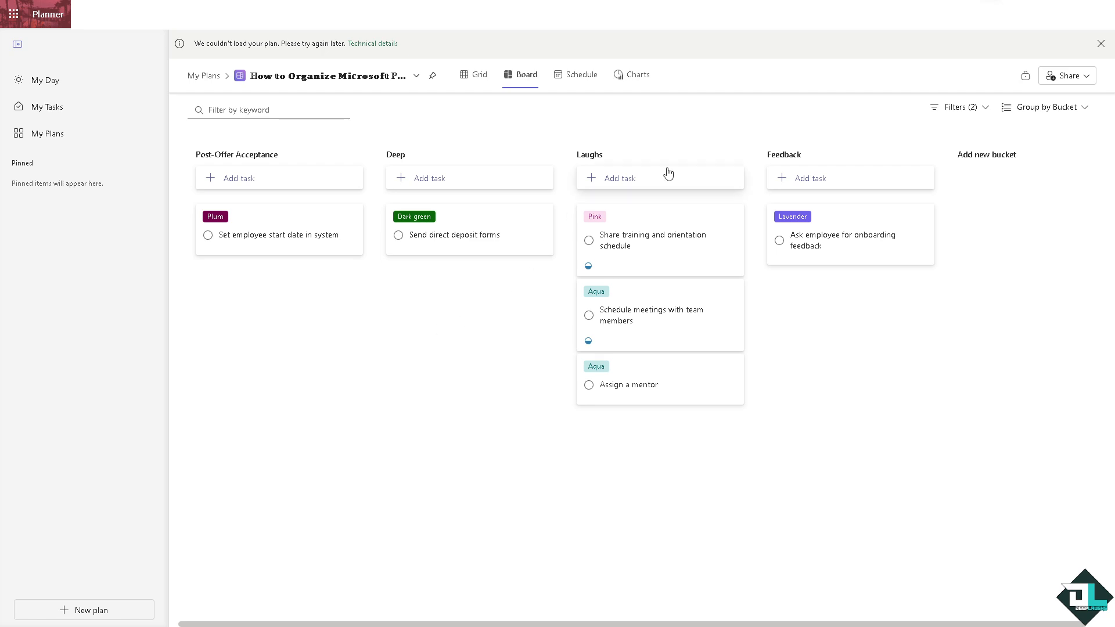
pyautogui.moveTo(321, 254)
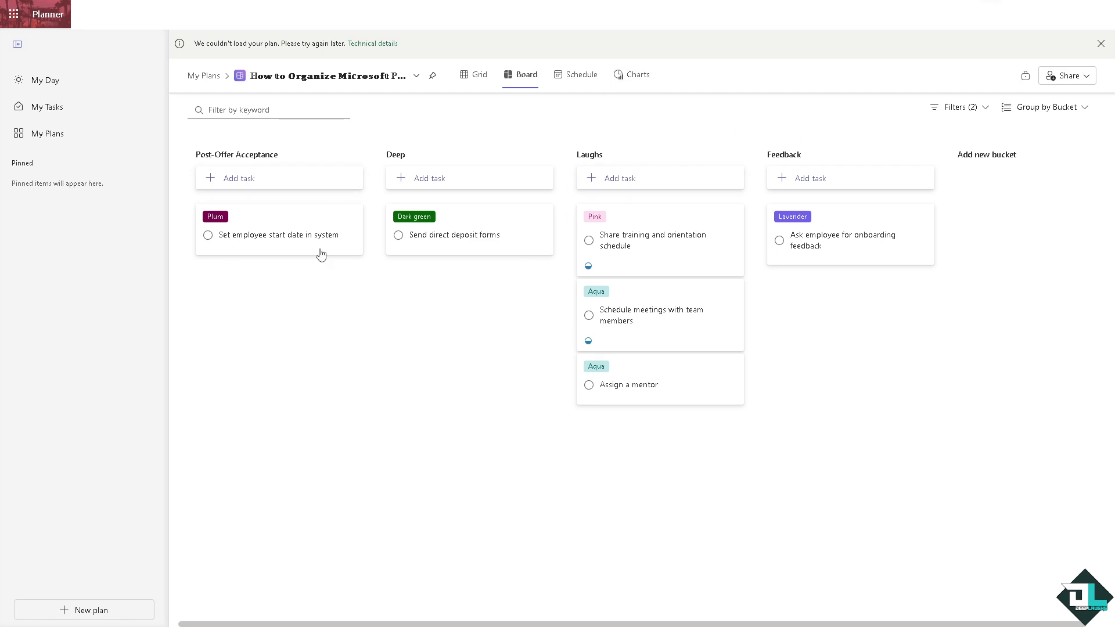
pyautogui.moveTo(1007, 169)
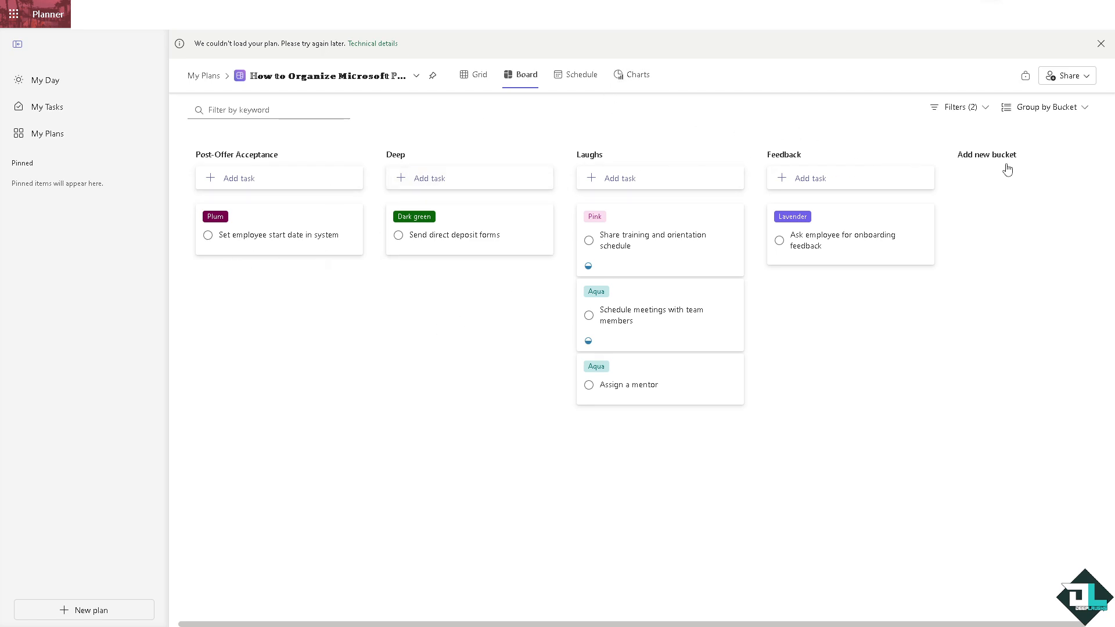
# Add a bucket named 'How to Organize Microsoft Plan' after Feedback
pyautogui.click(987, 155)
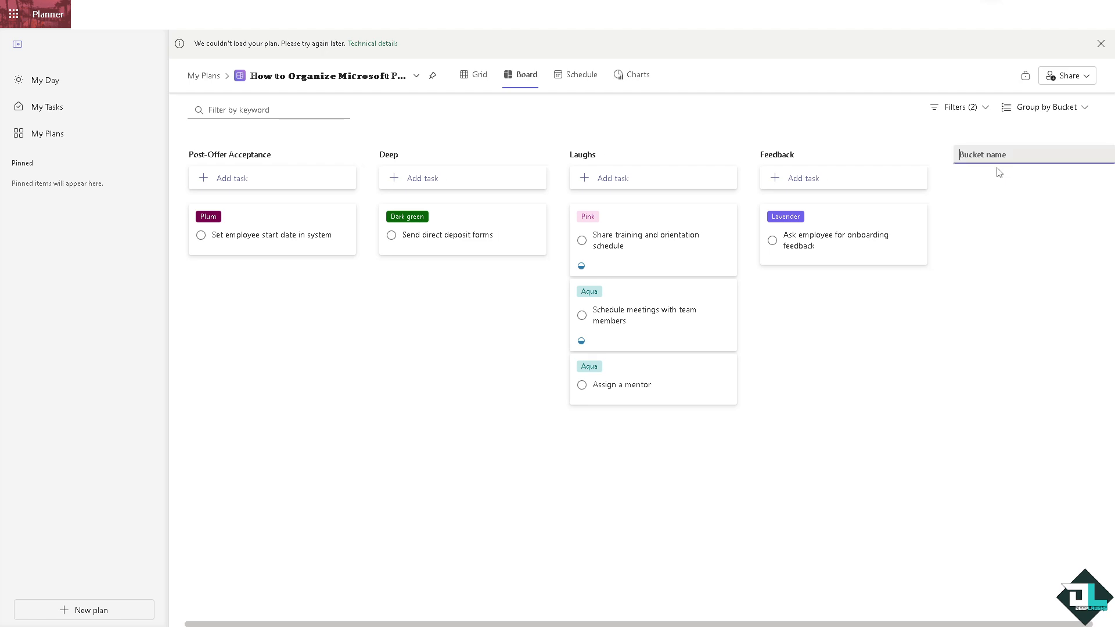
pyautogui.write('How to Organize Microsoft Plan')
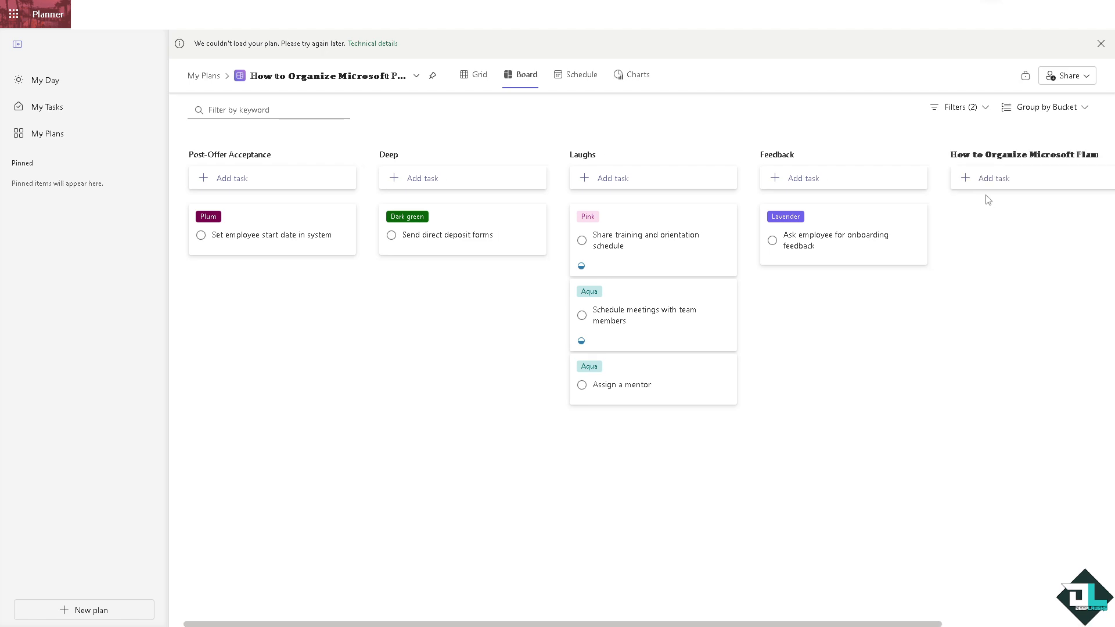